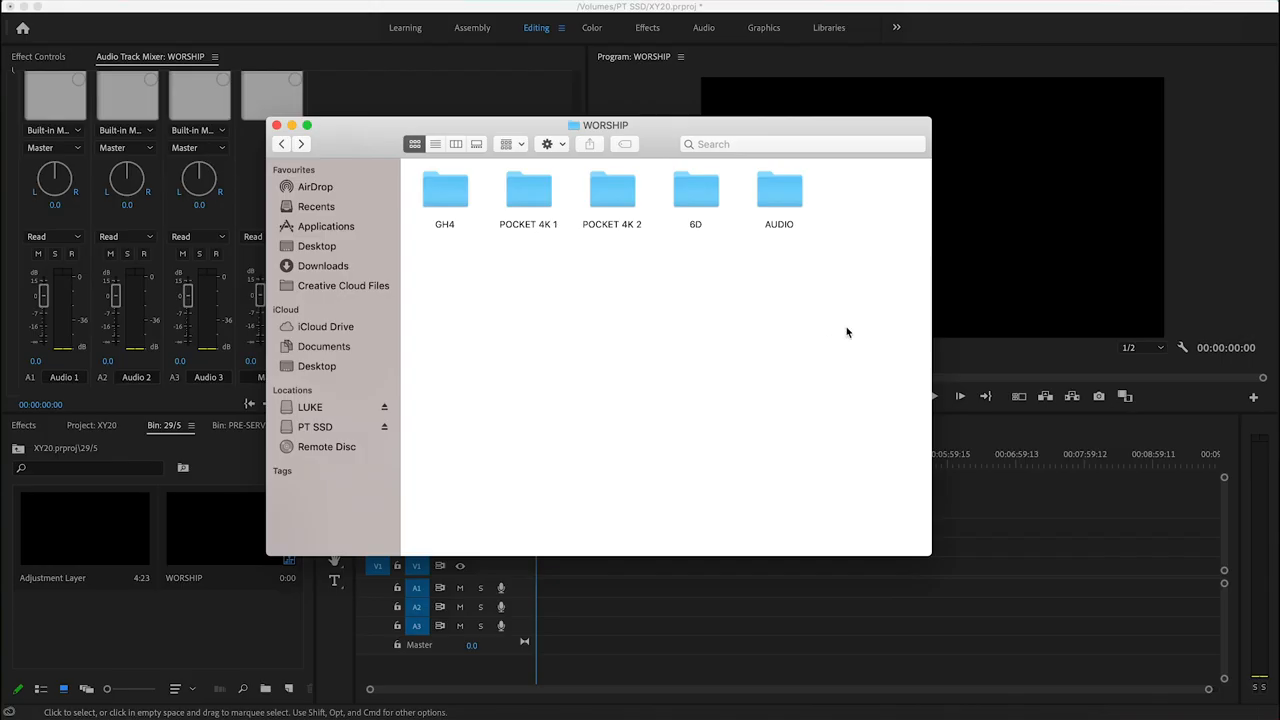
Select the camera and AUDIO folders inside WORSHIP and drag them into the Project panel as bins.
key("cmd+a")
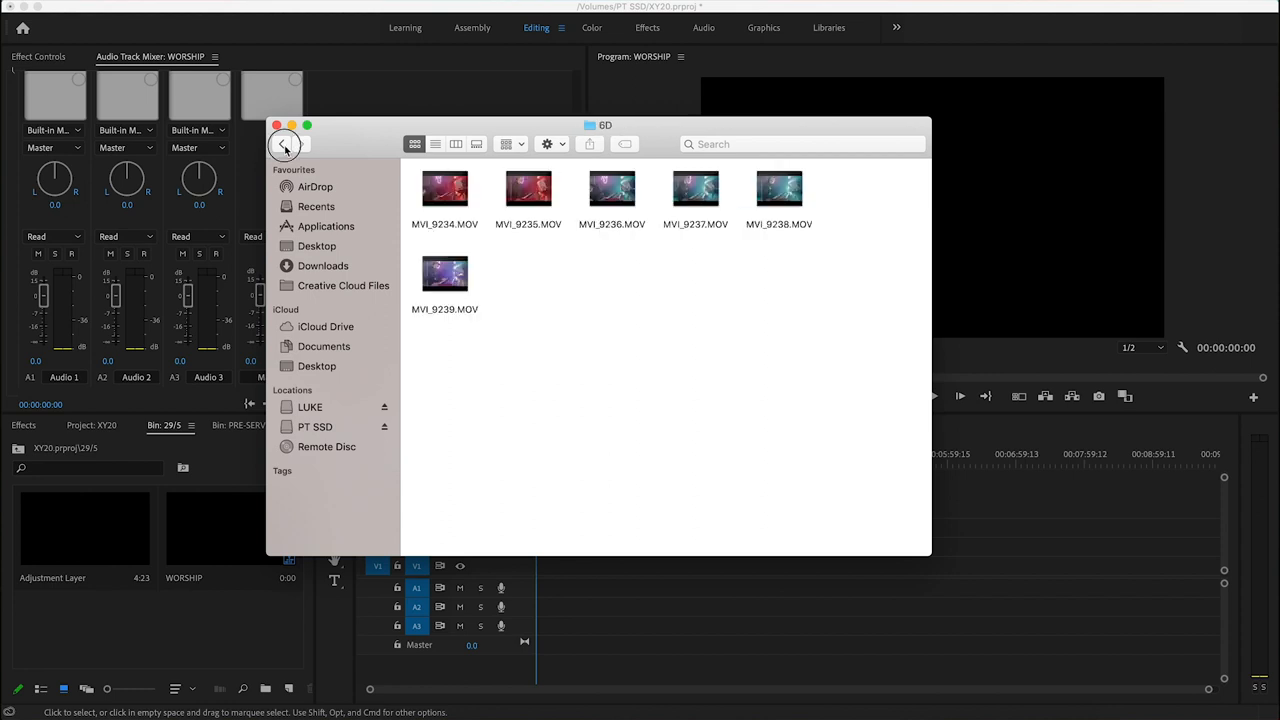
left_click(282, 144)
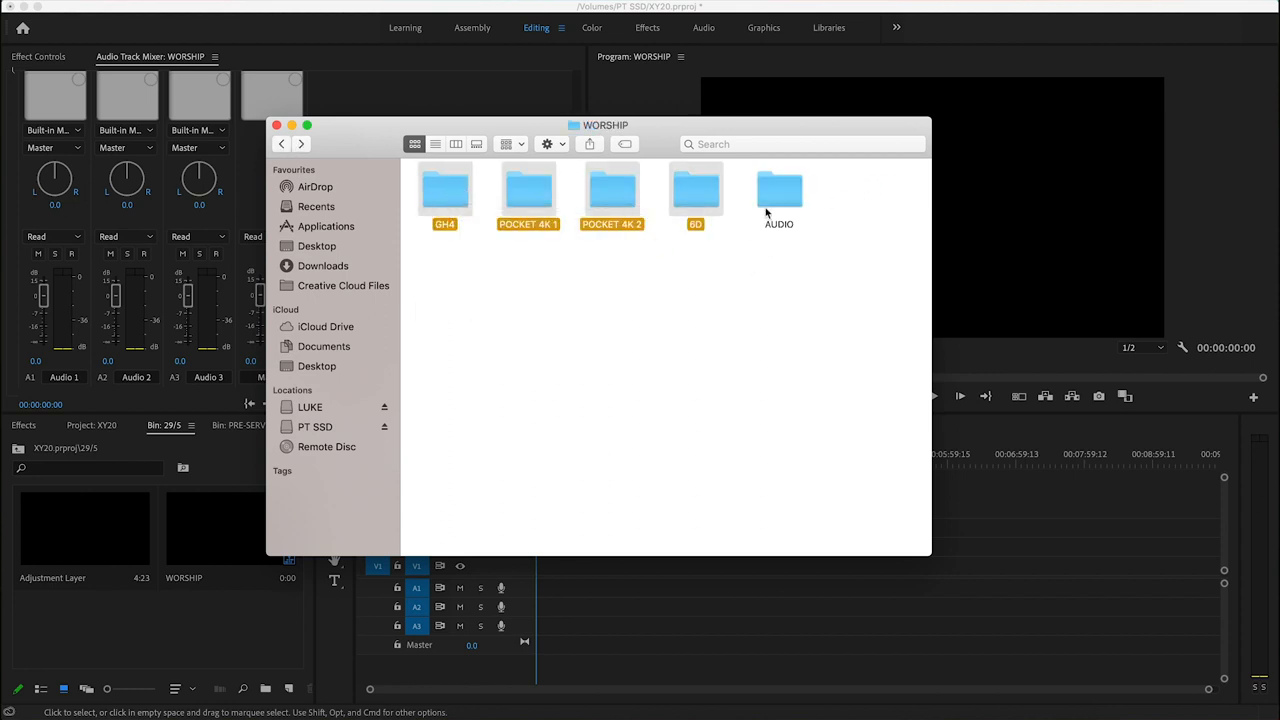
double_click(780, 190)
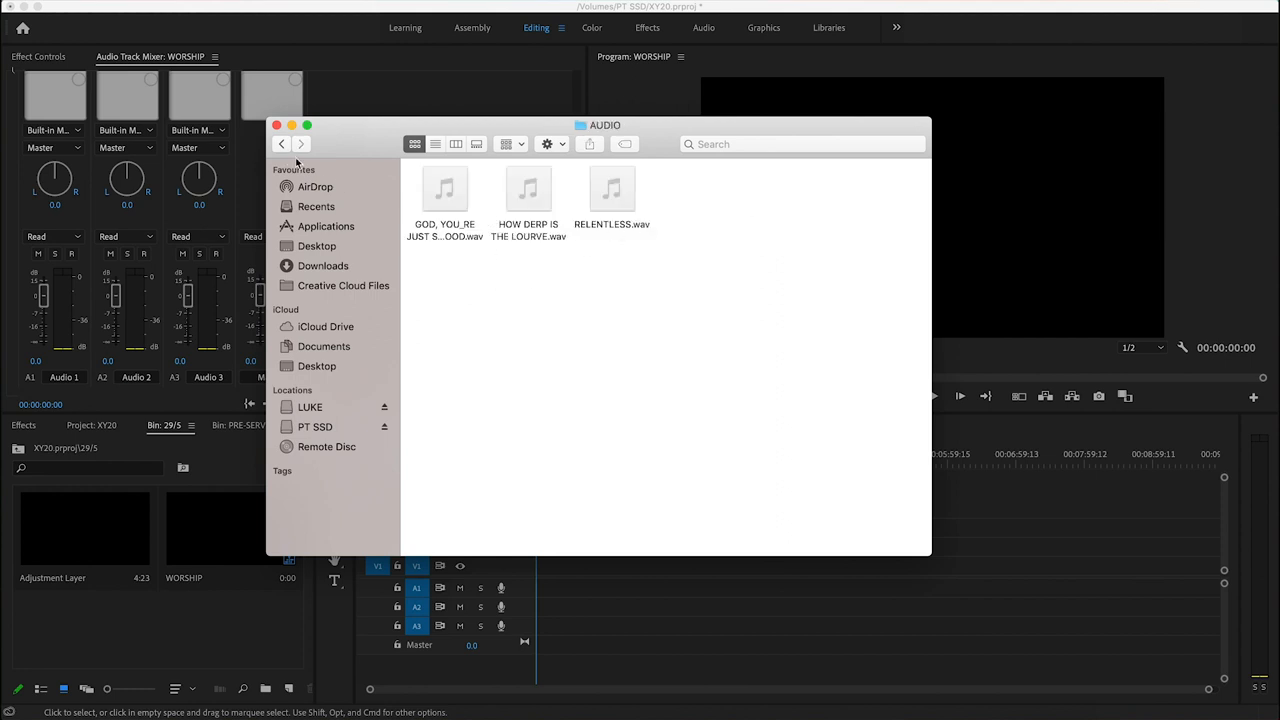
left_click(280, 144)
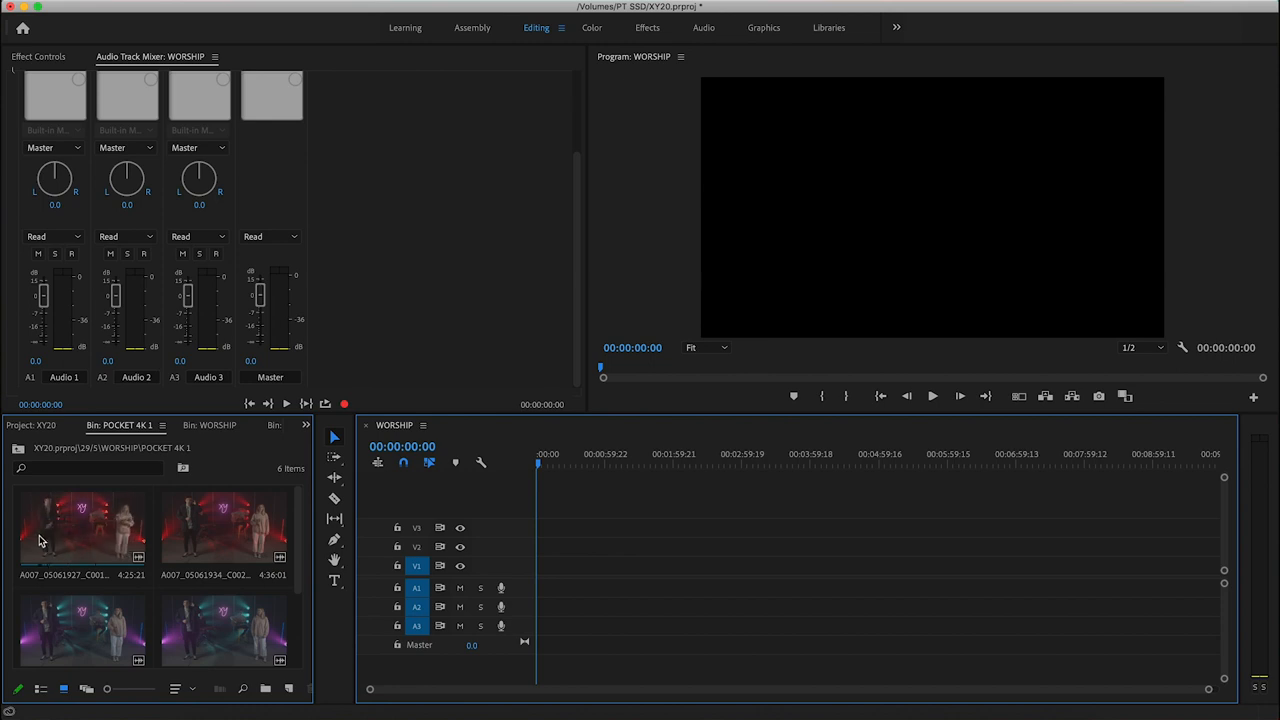
Drop the first camera clip onto the WORSHIP timeline and change sequence settings to match it.
left_click_drag(224, 530, 690, 576)
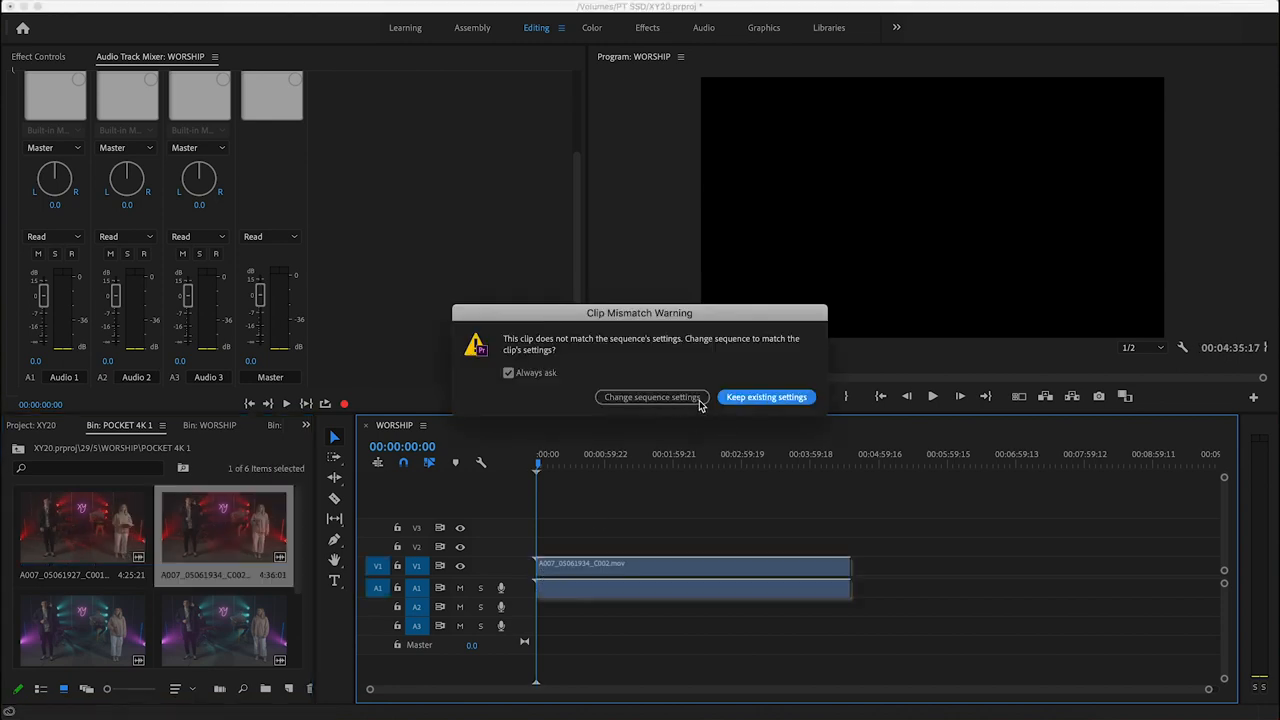
left_click(766, 396)
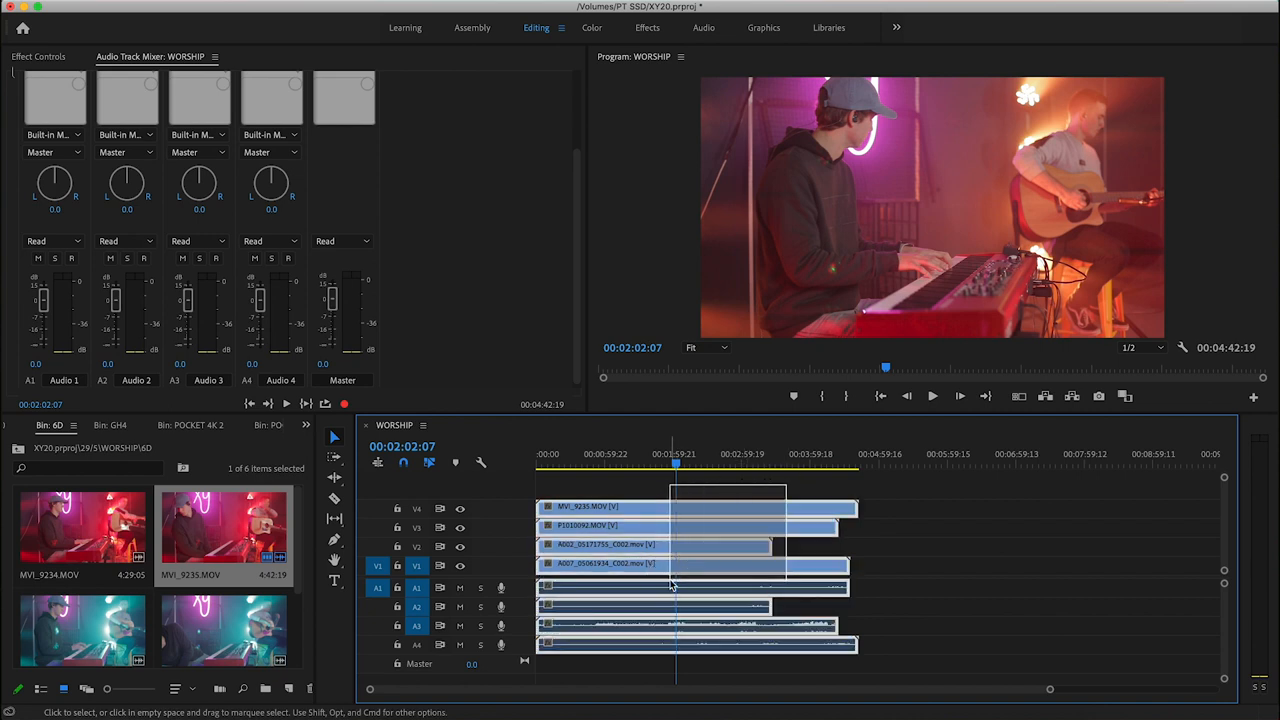
Synchronize the selected stacked camera clips using Audio as the sync point.
right_click(670, 588)
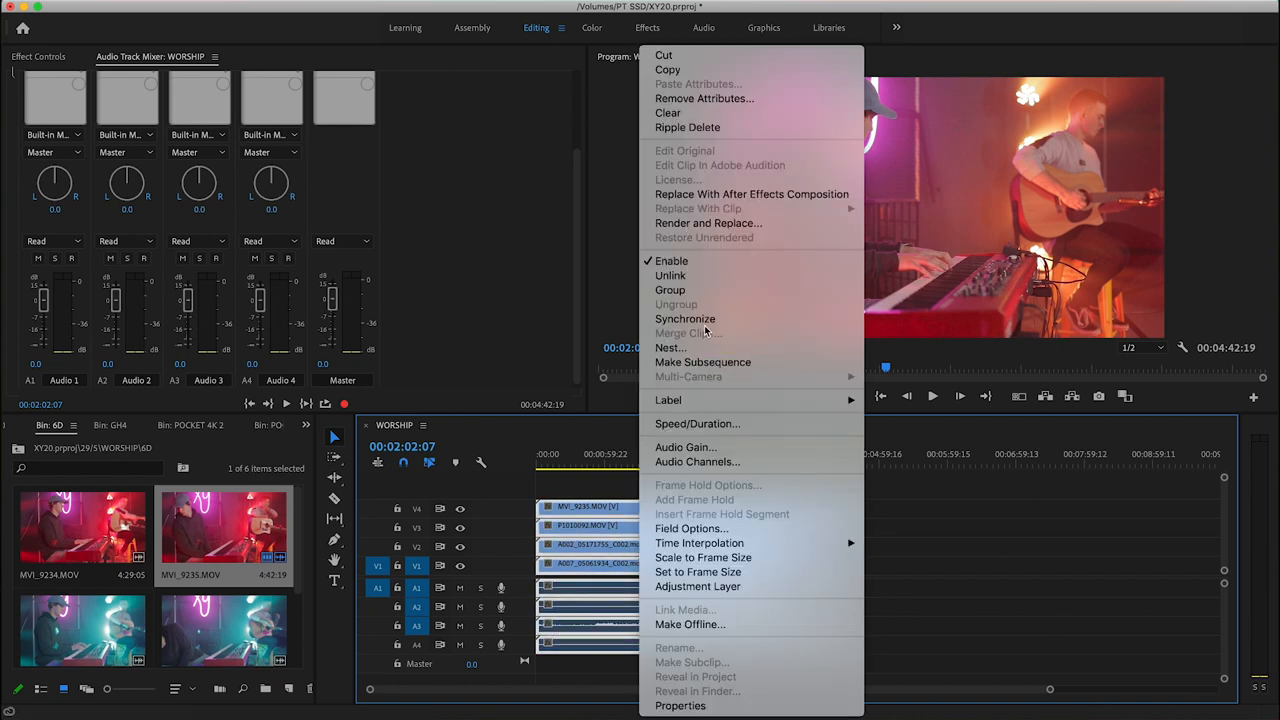
left_click(684, 318)
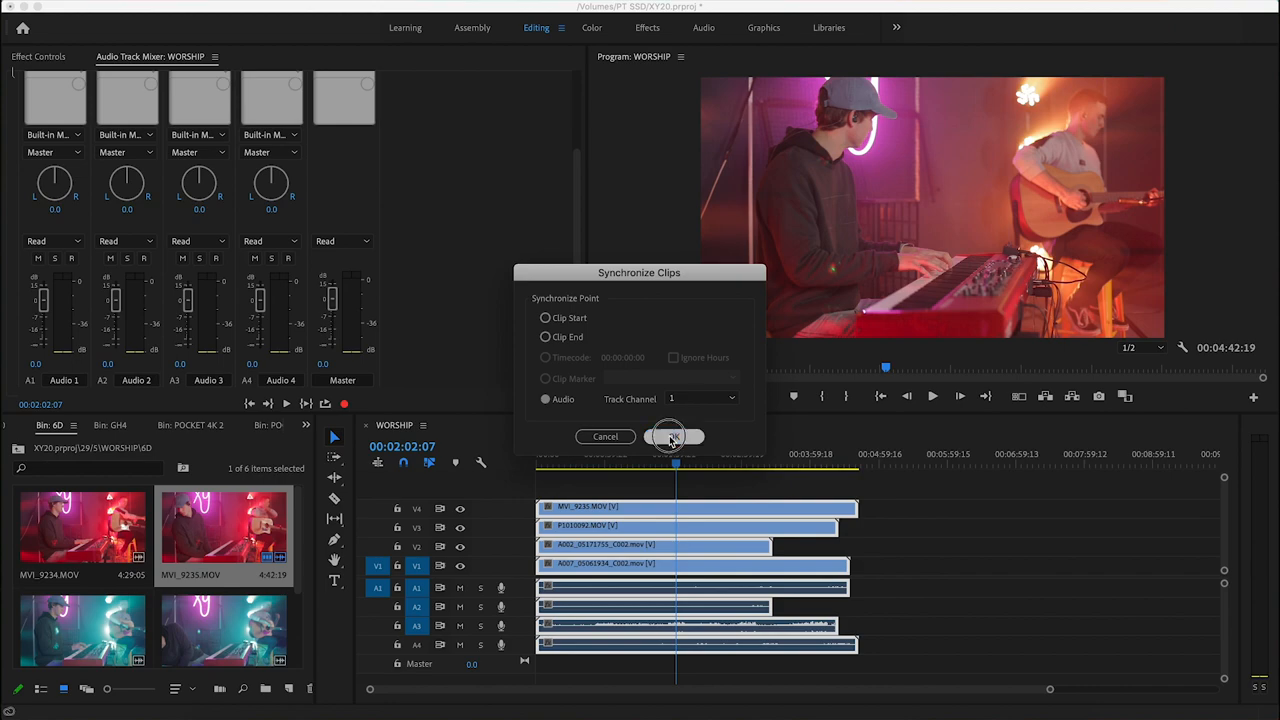
left_click(672, 436)
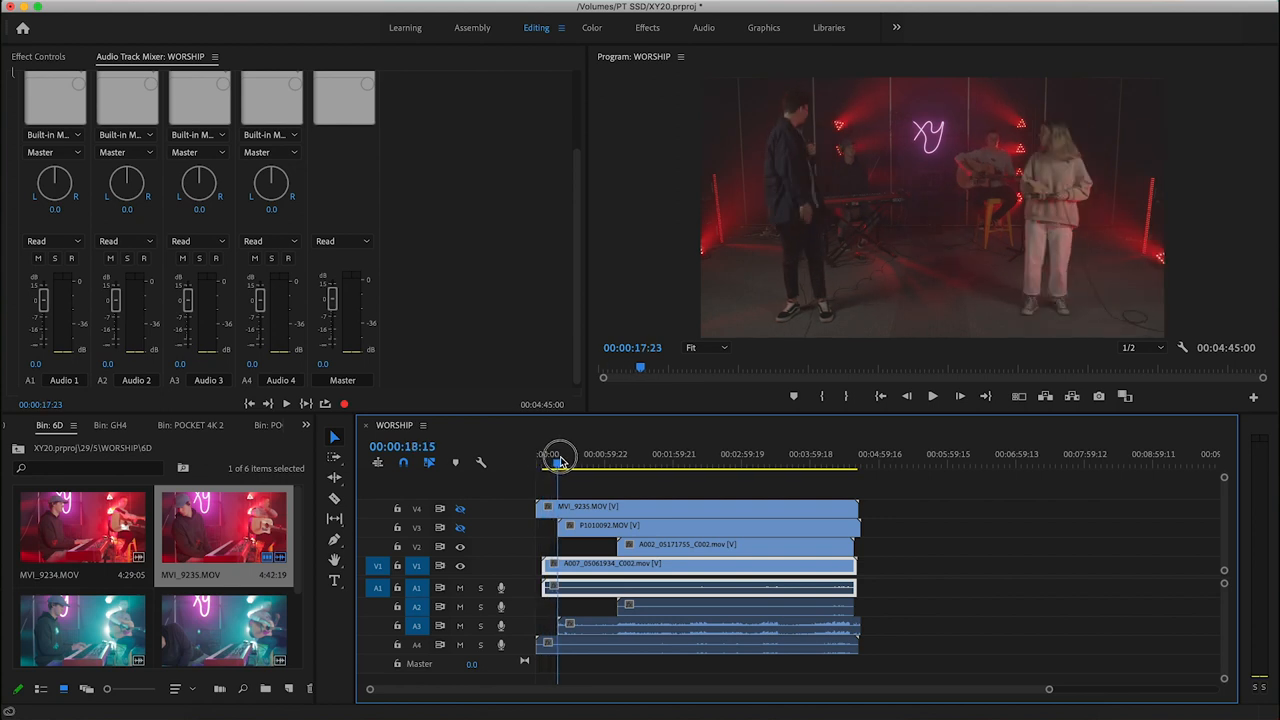
Scrub to the song start and trim the clip heads to a common start.
left_click_drag(558, 456, 576, 456)
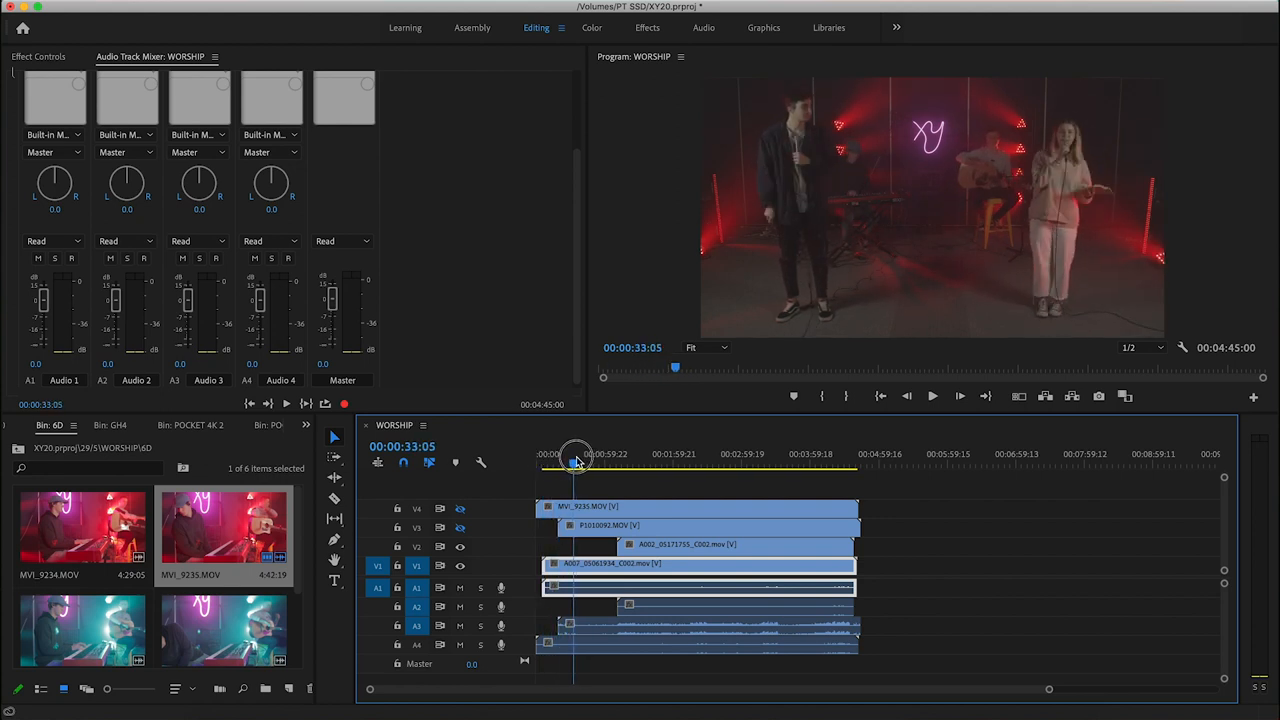
left_click_drag(576, 452, 572, 452)
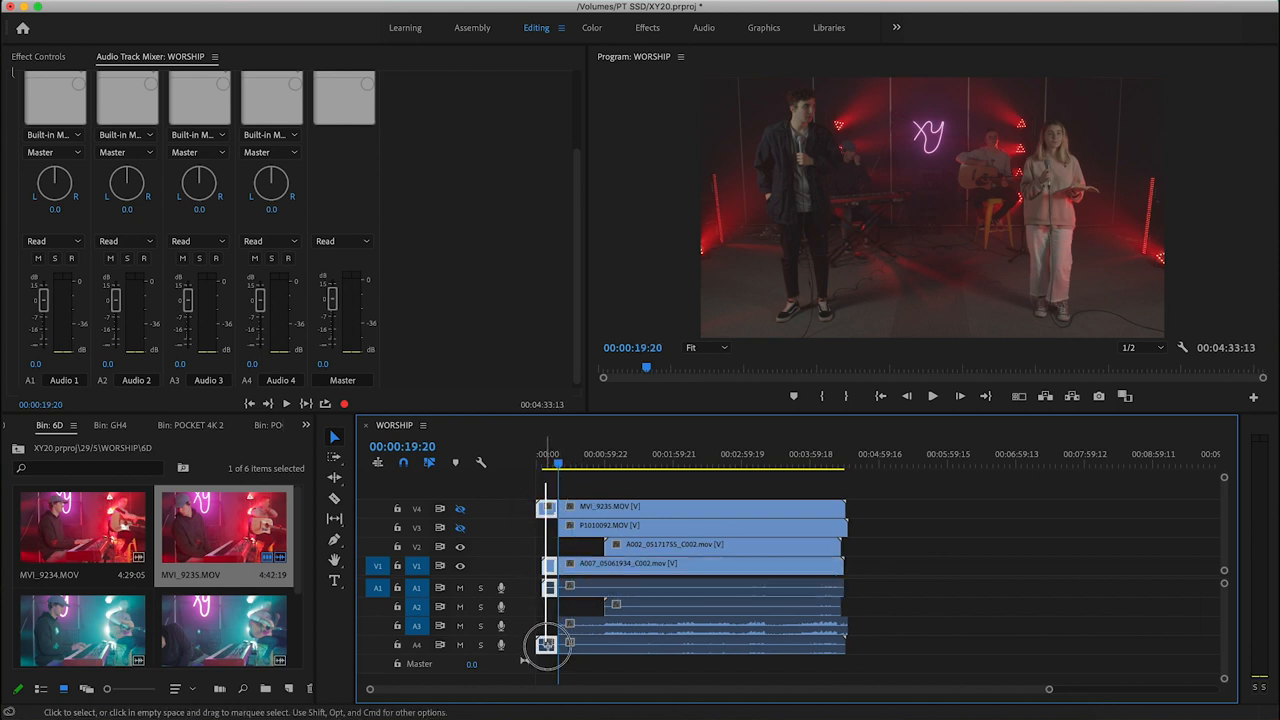
mouse_move(546, 644)
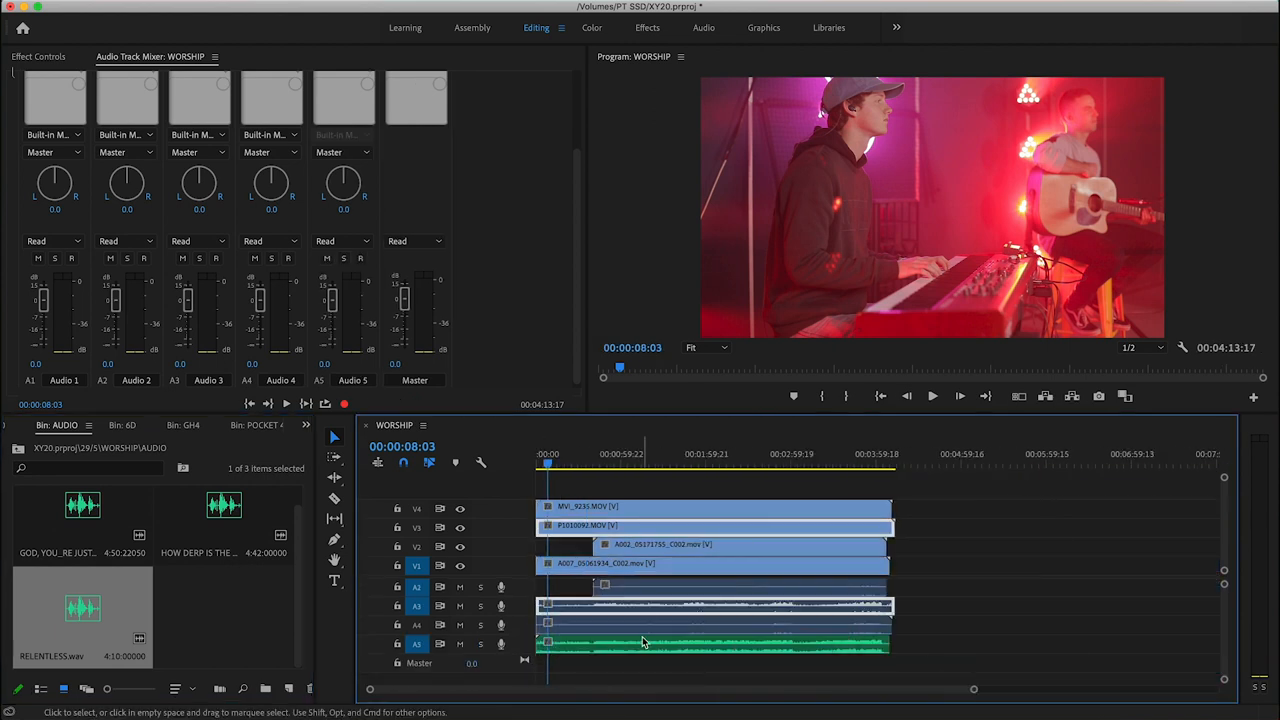
Synchronize RELENTLESS.wav with the camera clips by audio and play back to check the sync.
left_click(644, 644)
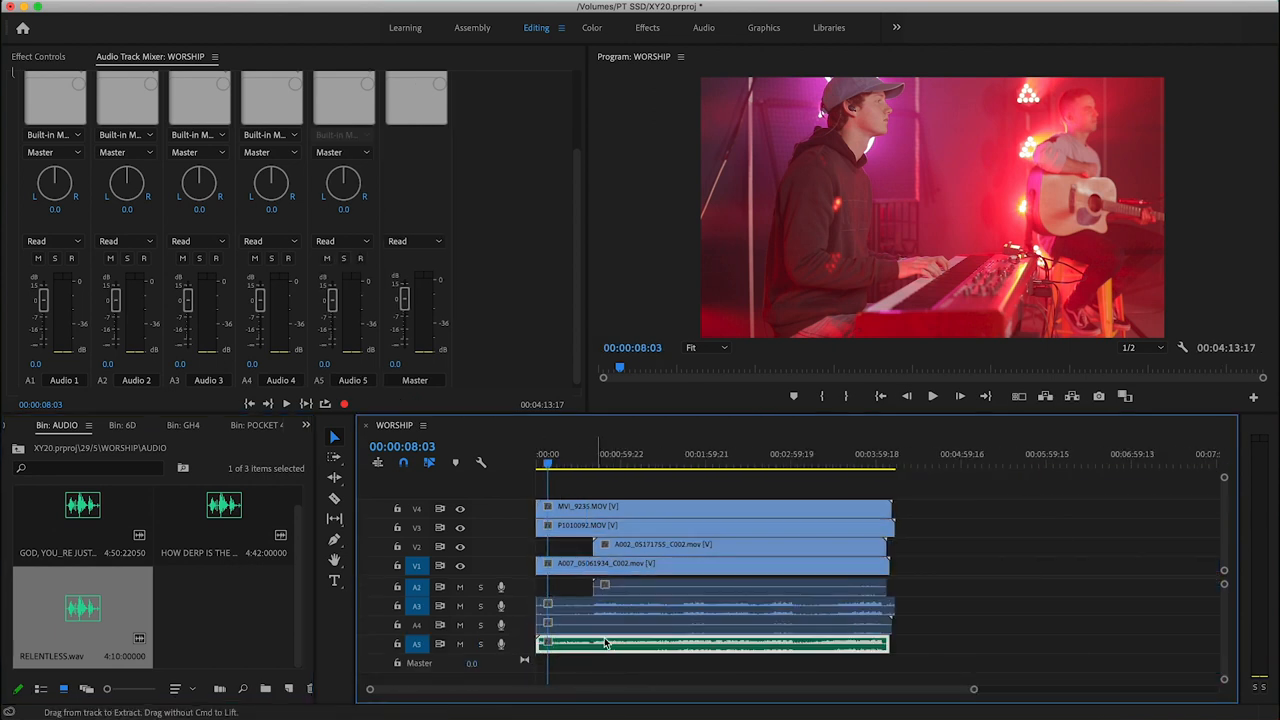
right_click(604, 644)
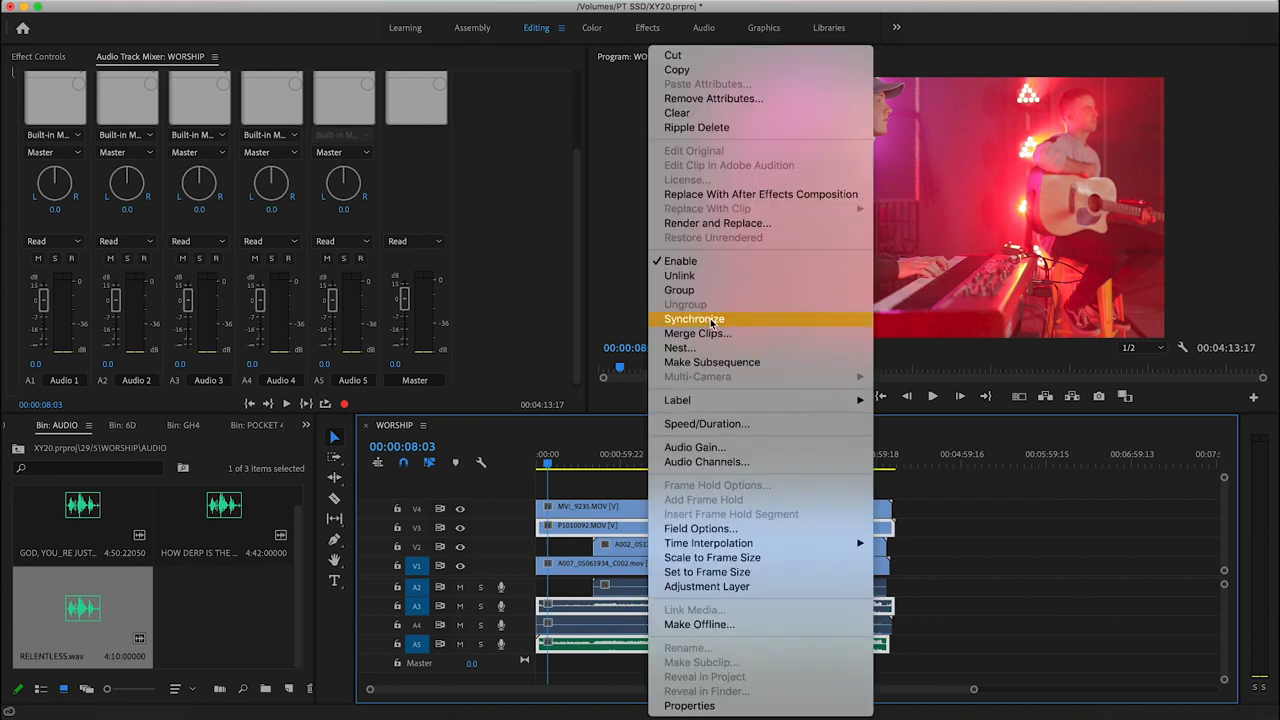
left_click(694, 318)
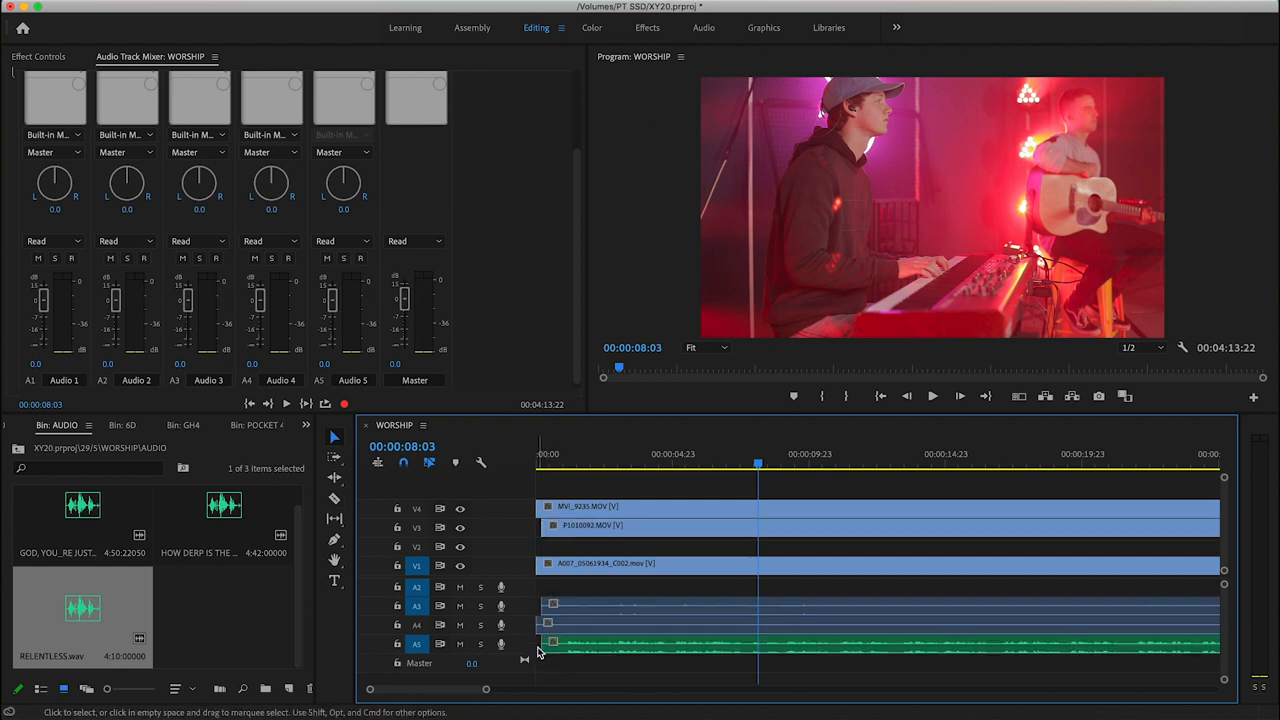
left_click(932, 396)
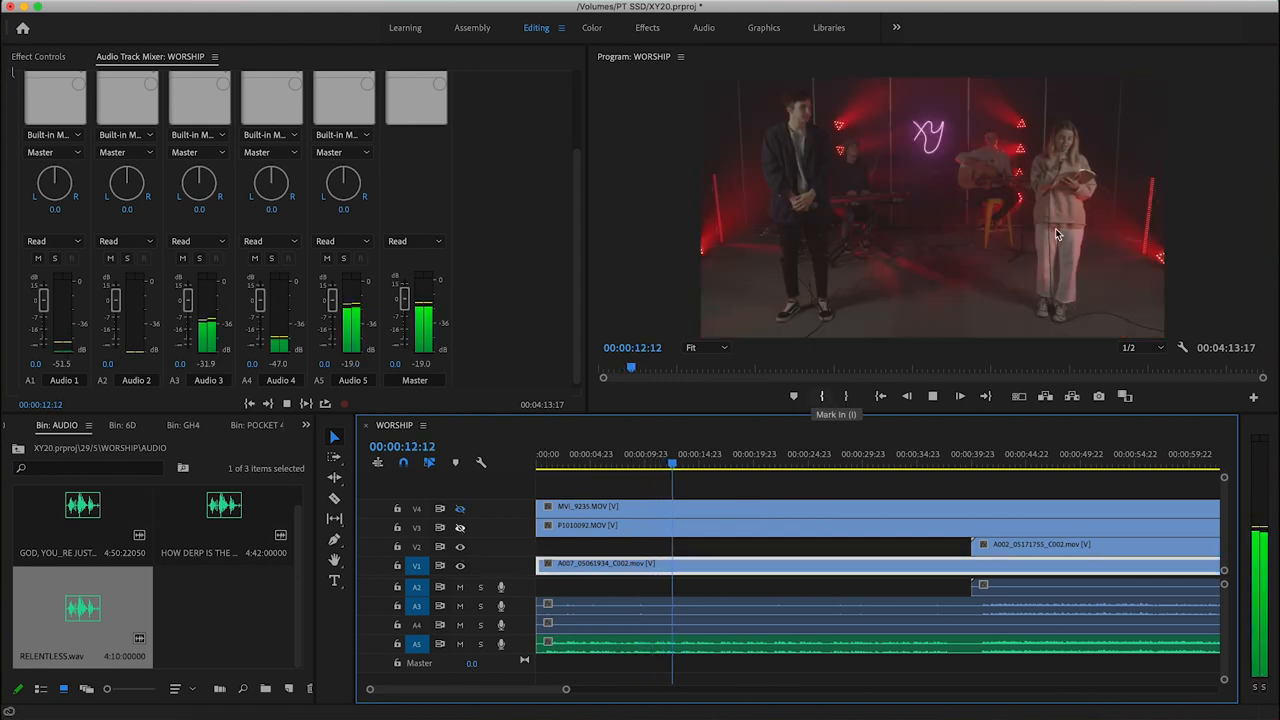
left_click(692, 464)
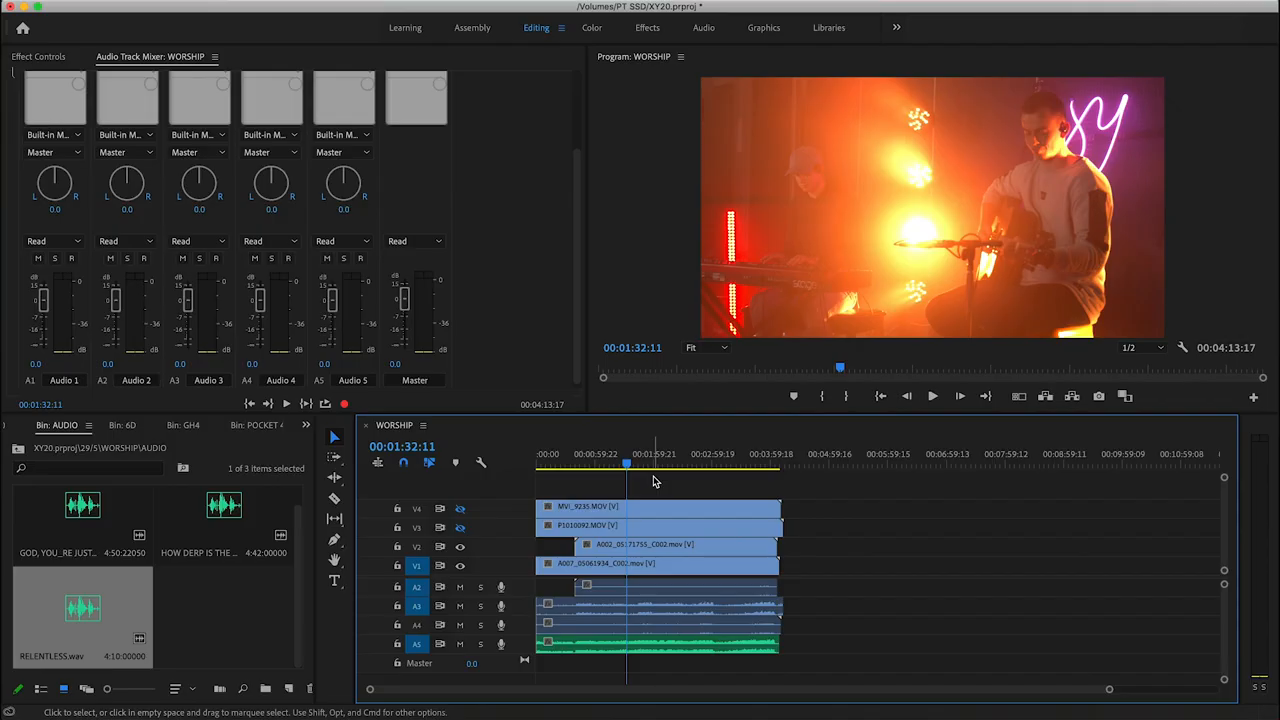
Jump later in the song and switch to the Color workspace for P1010092.MOV.
left_click(640, 464)
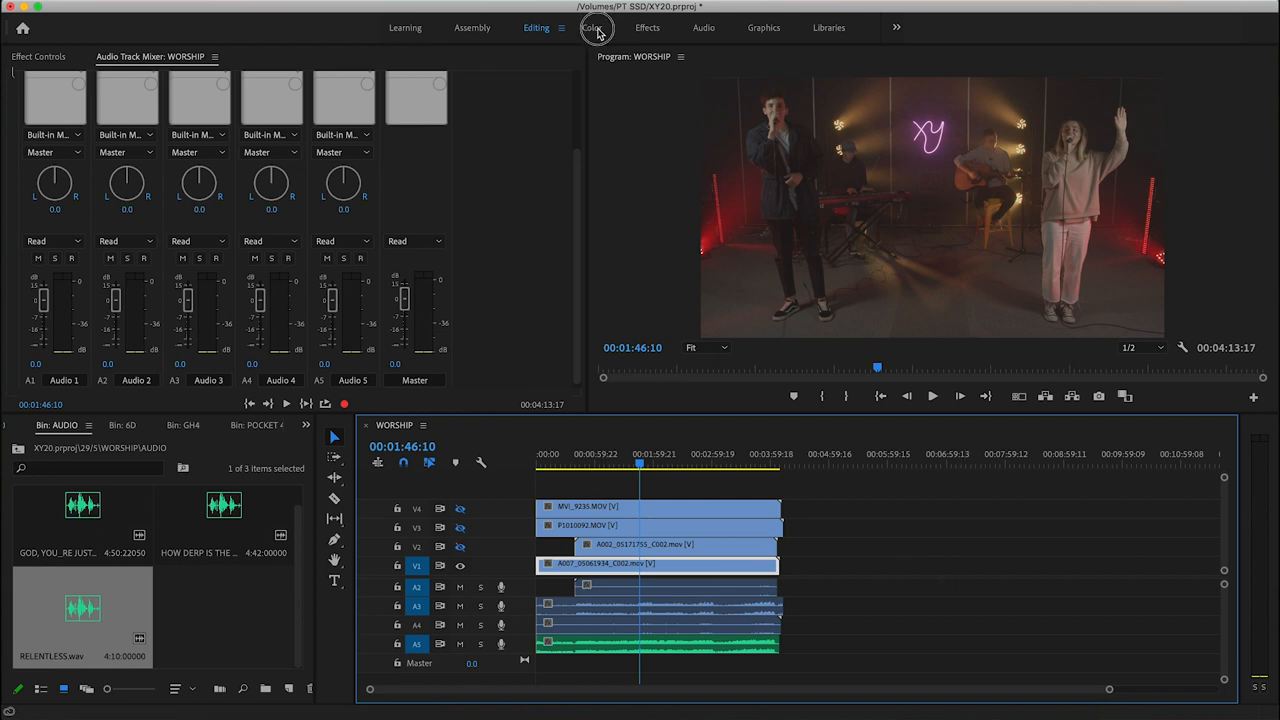
left_click(592, 28)
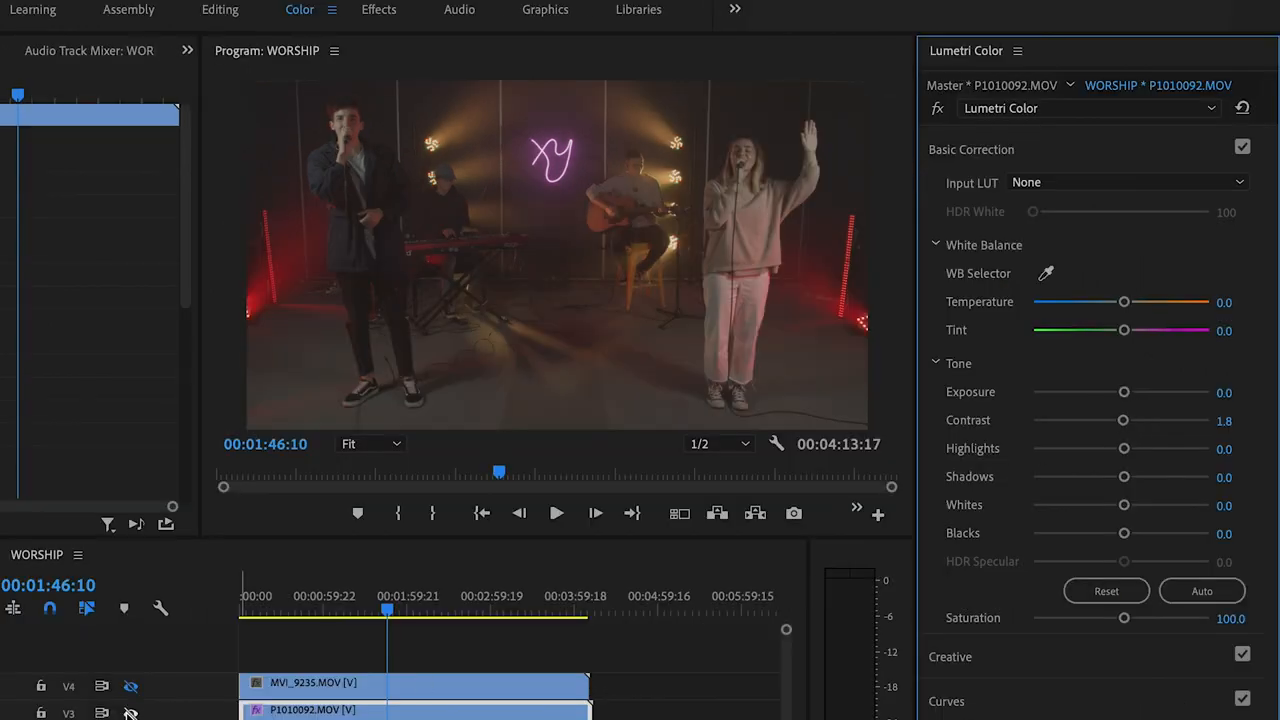
Lower contrast, lift shadows and pull down whites on the singer clip P1010092.MOV.
left_click_drag(1124, 420, 1080, 420)
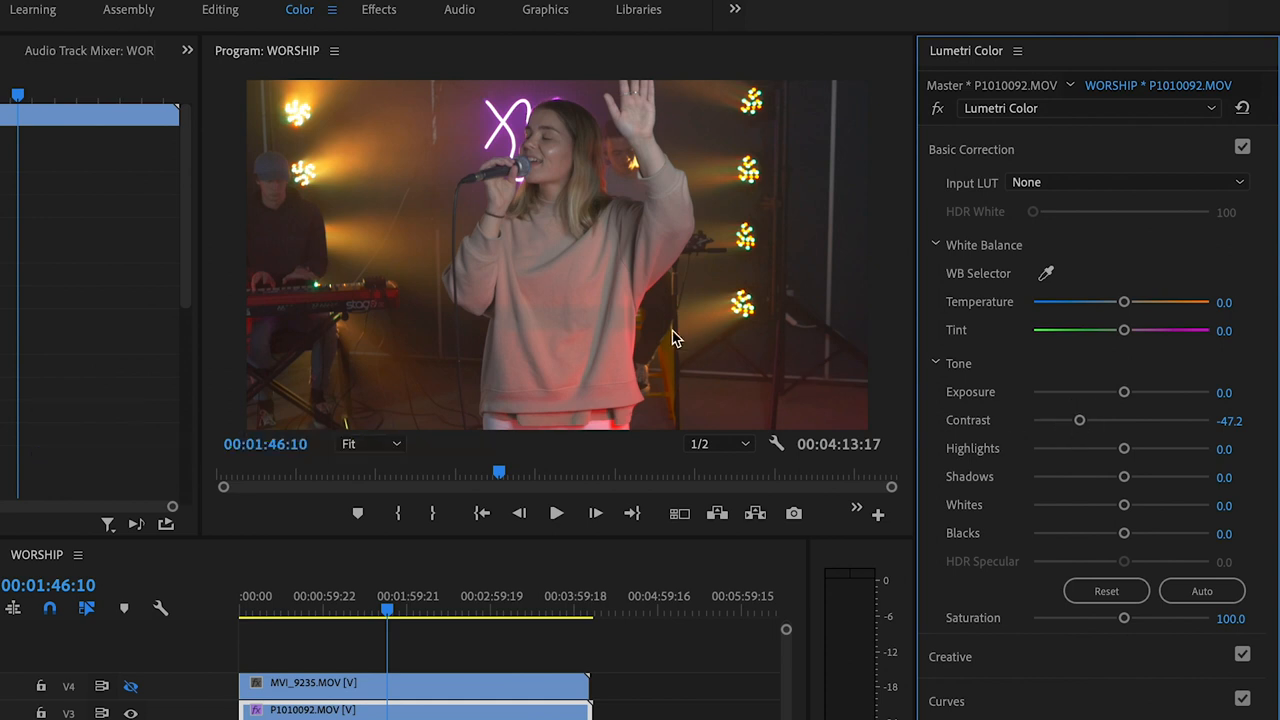
mouse_move(688, 396)
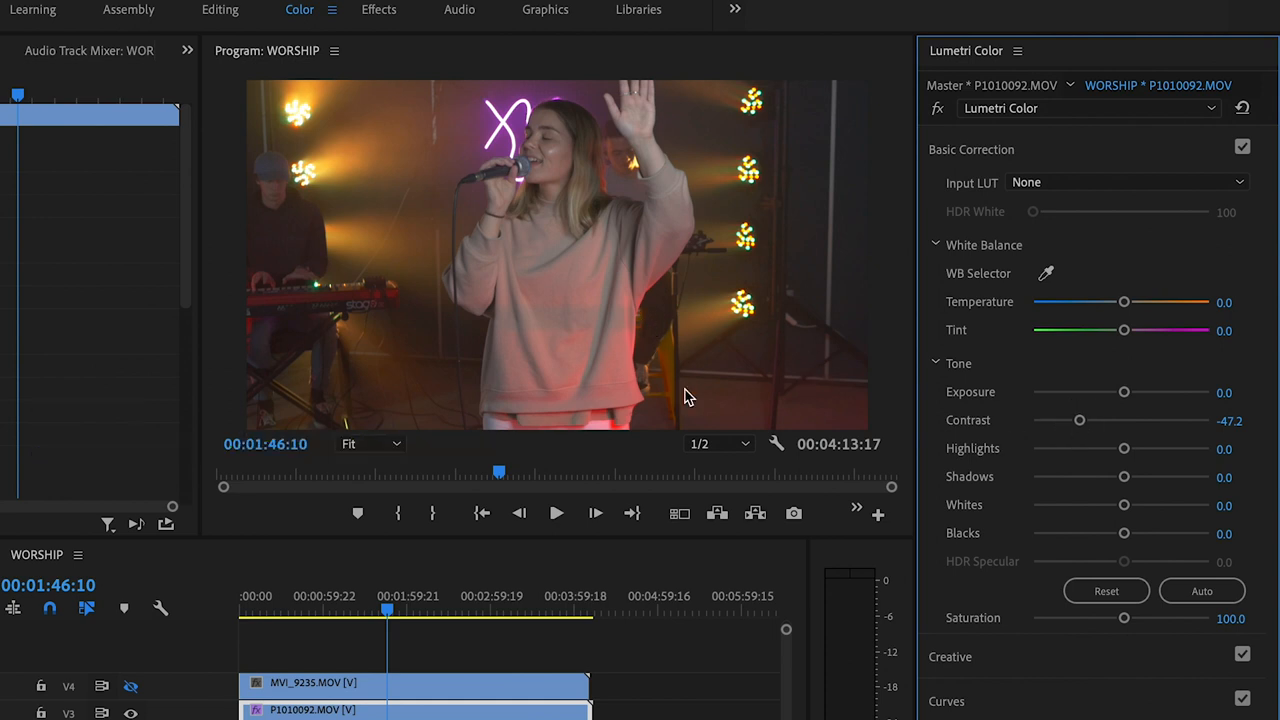
mouse_move(720, 356)
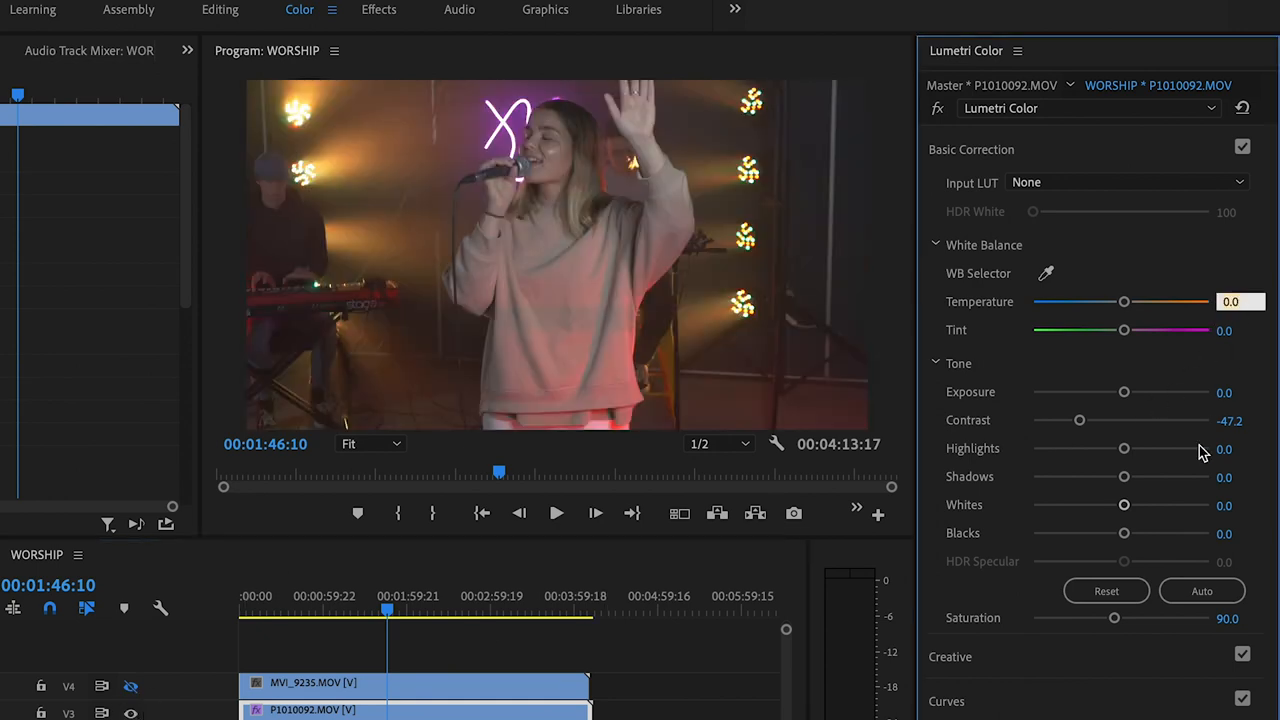
left_click_drag(1124, 504, 1108, 504)
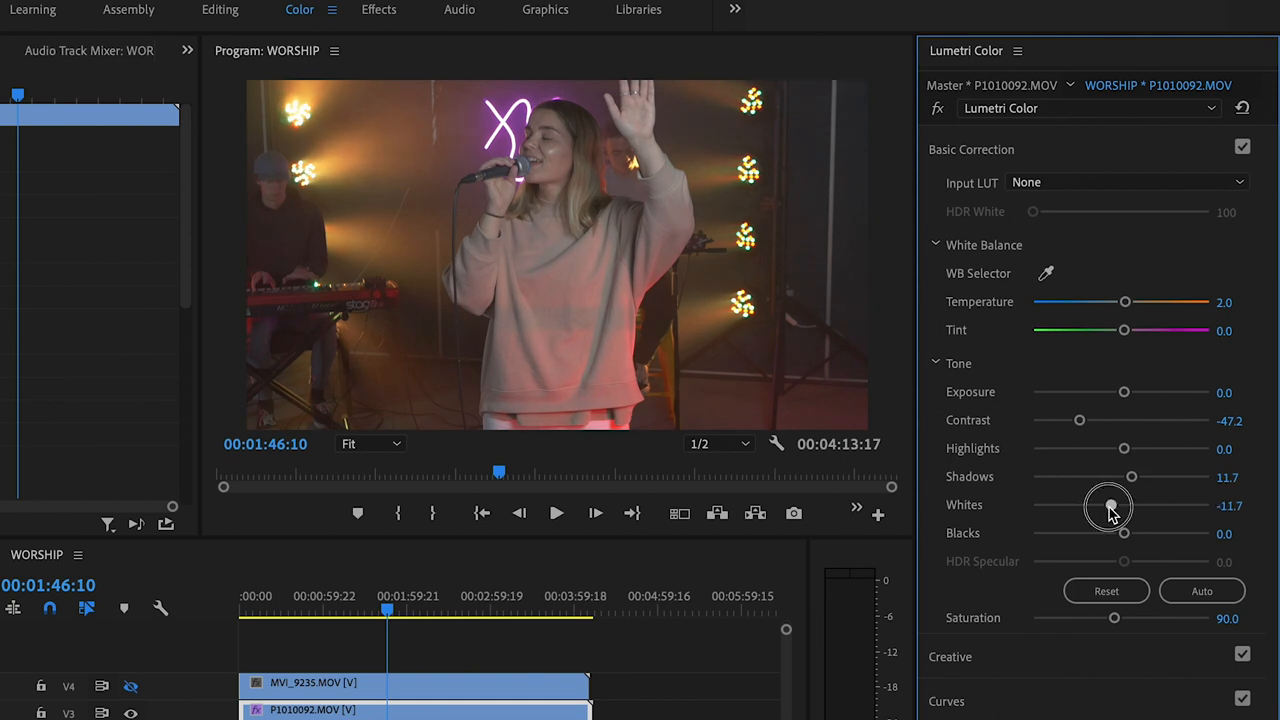
left_click_drag(1108, 504, 1102, 504)
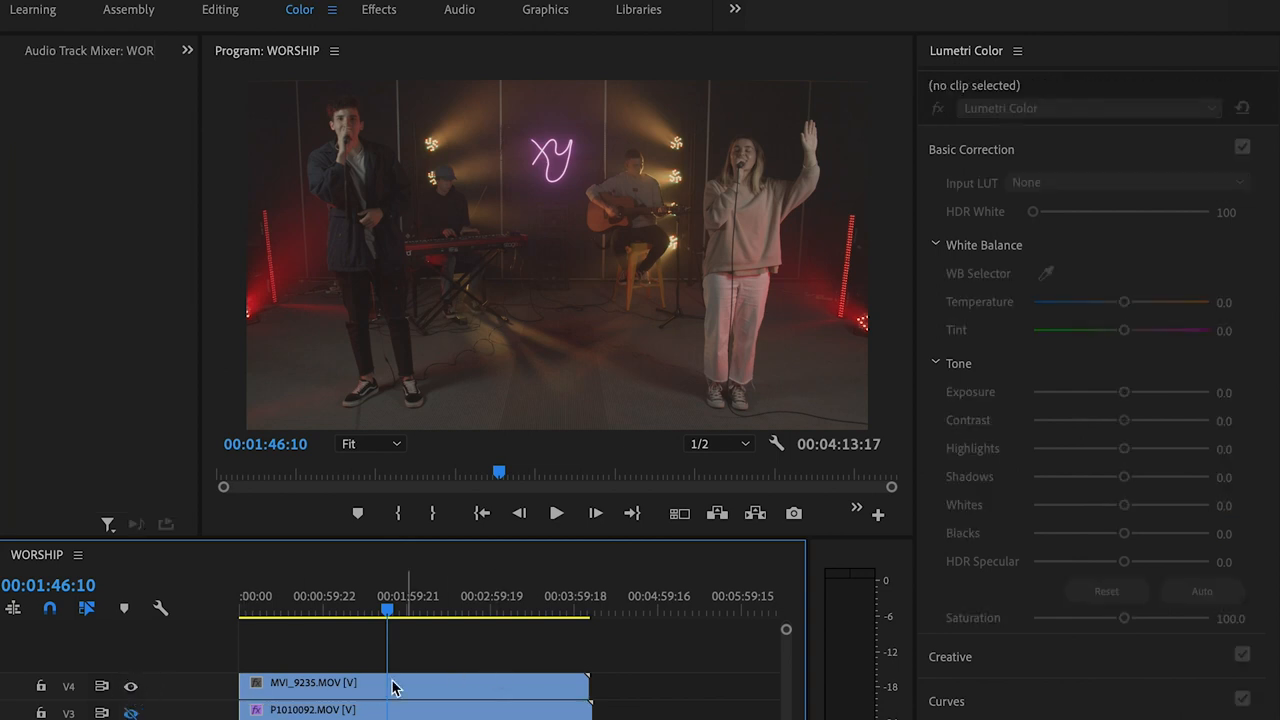
Reduce saturation and slightly darken exposure on the keyboard-and-guitar clip MVI_9235.MOV.
left_click(410, 684)
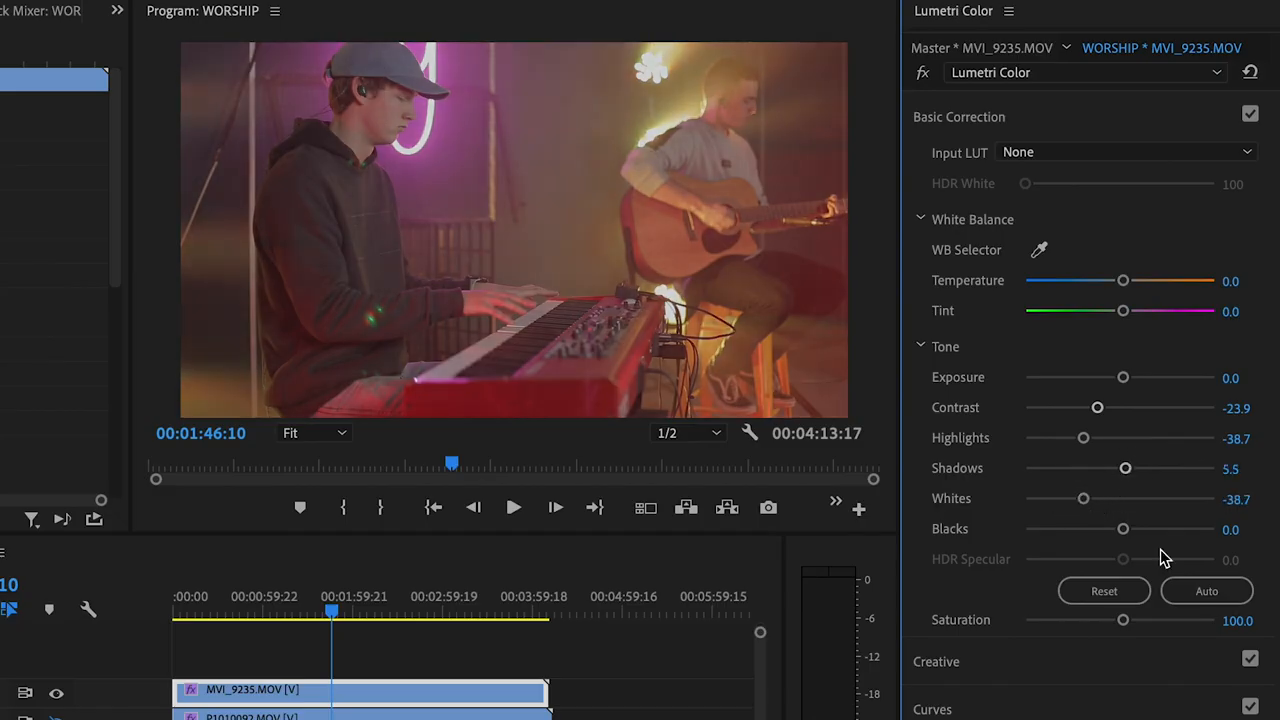
left_click_drag(1122, 620, 1112, 620)
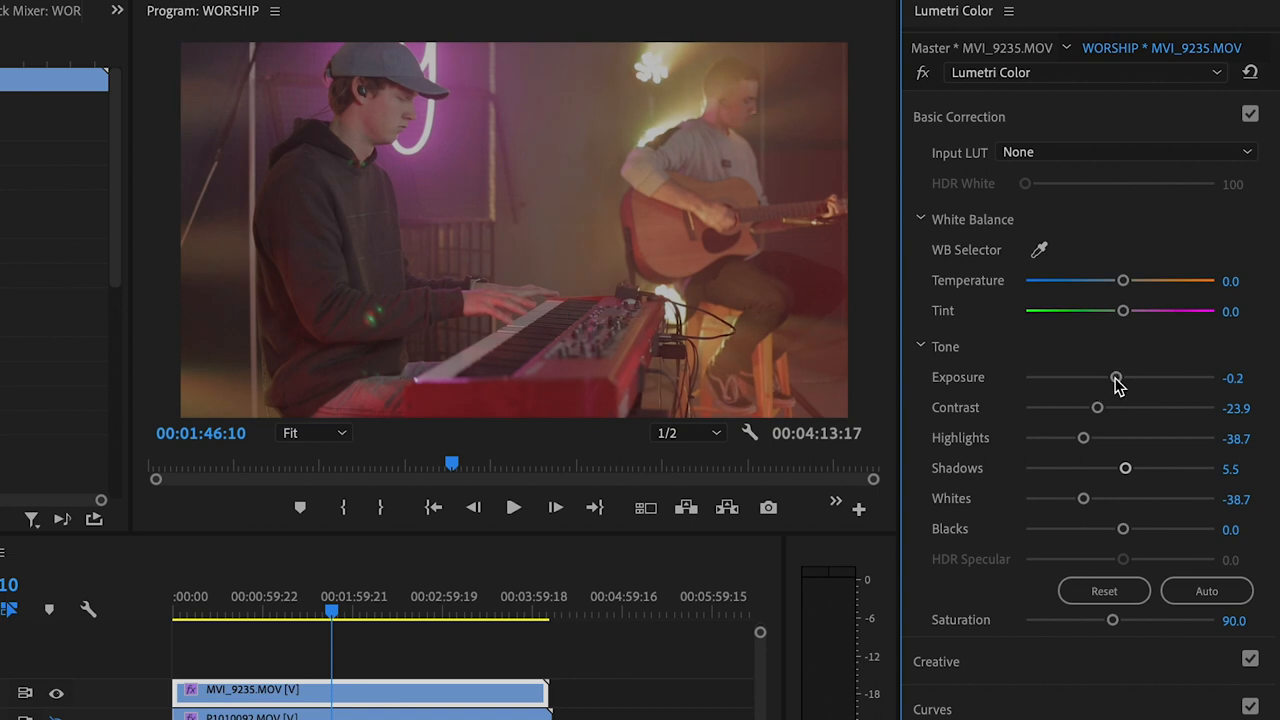
left_click_drag(1116, 376, 1110, 376)
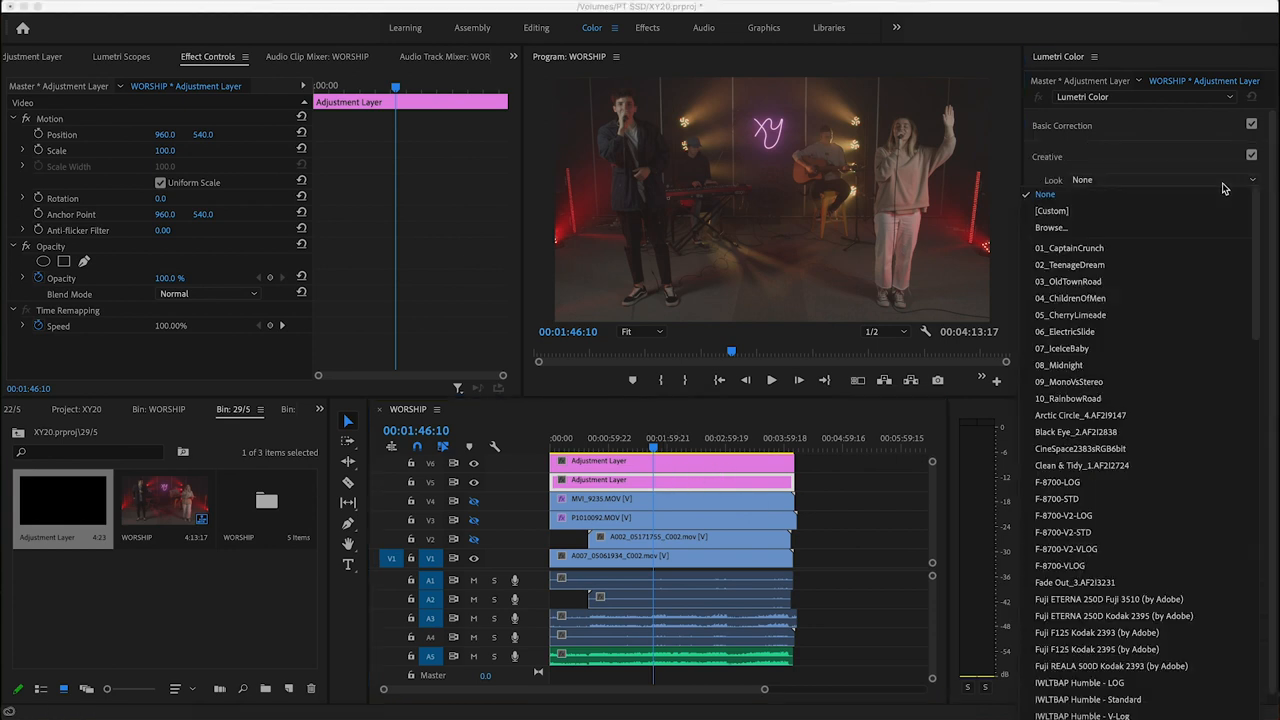
Apply the U-BMDFILM-BMPCC LTR creative look to the adjustment layer and compare the neighbouring look.
scroll("down", 3)
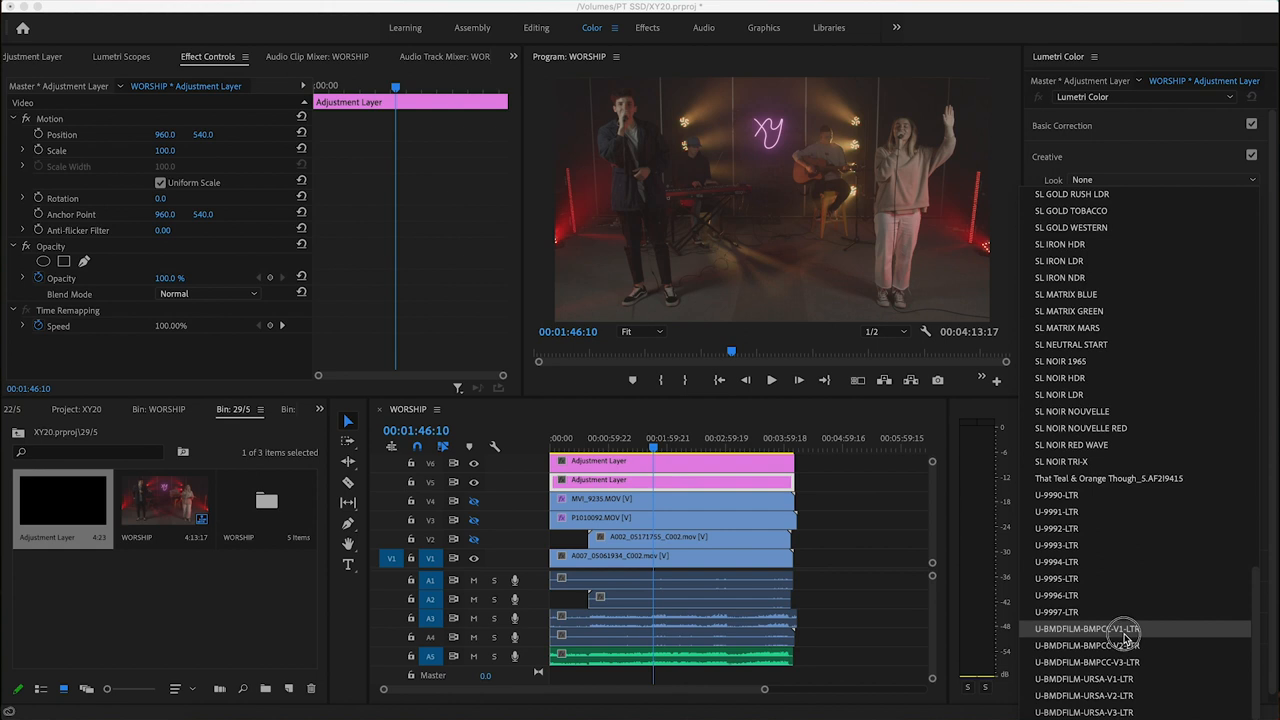
left_click(1084, 628)
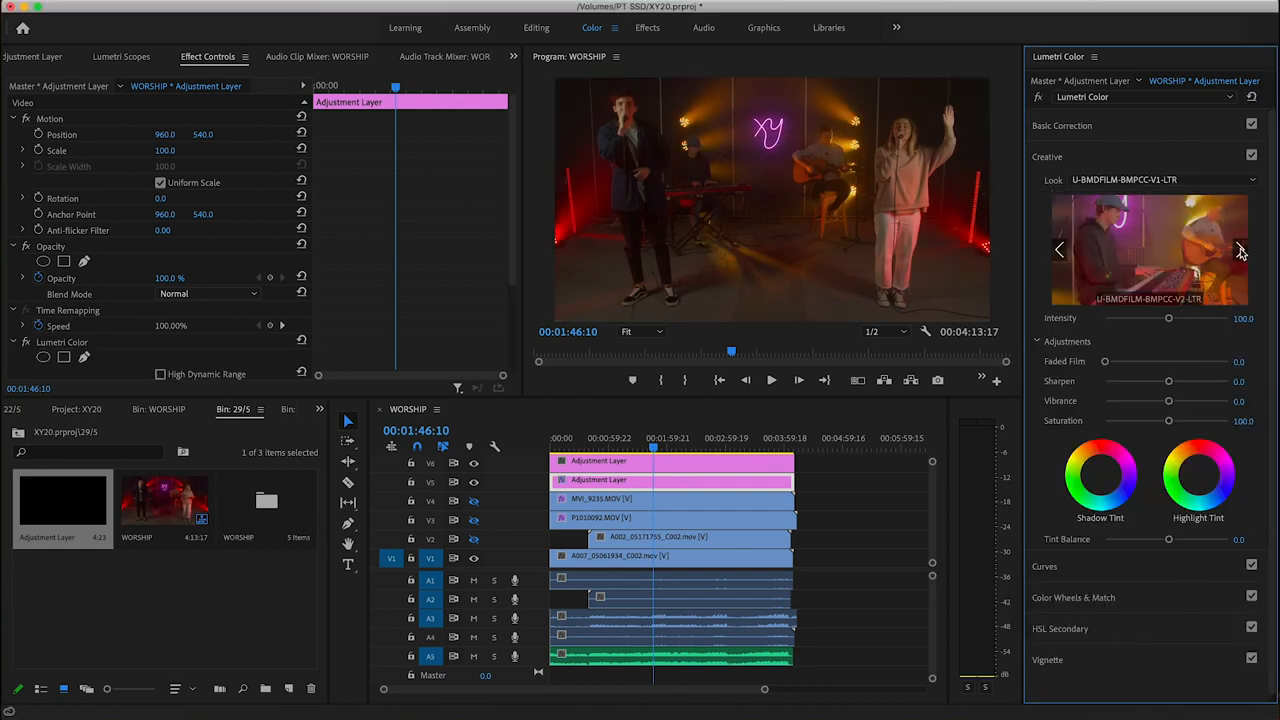
left_click(1240, 250)
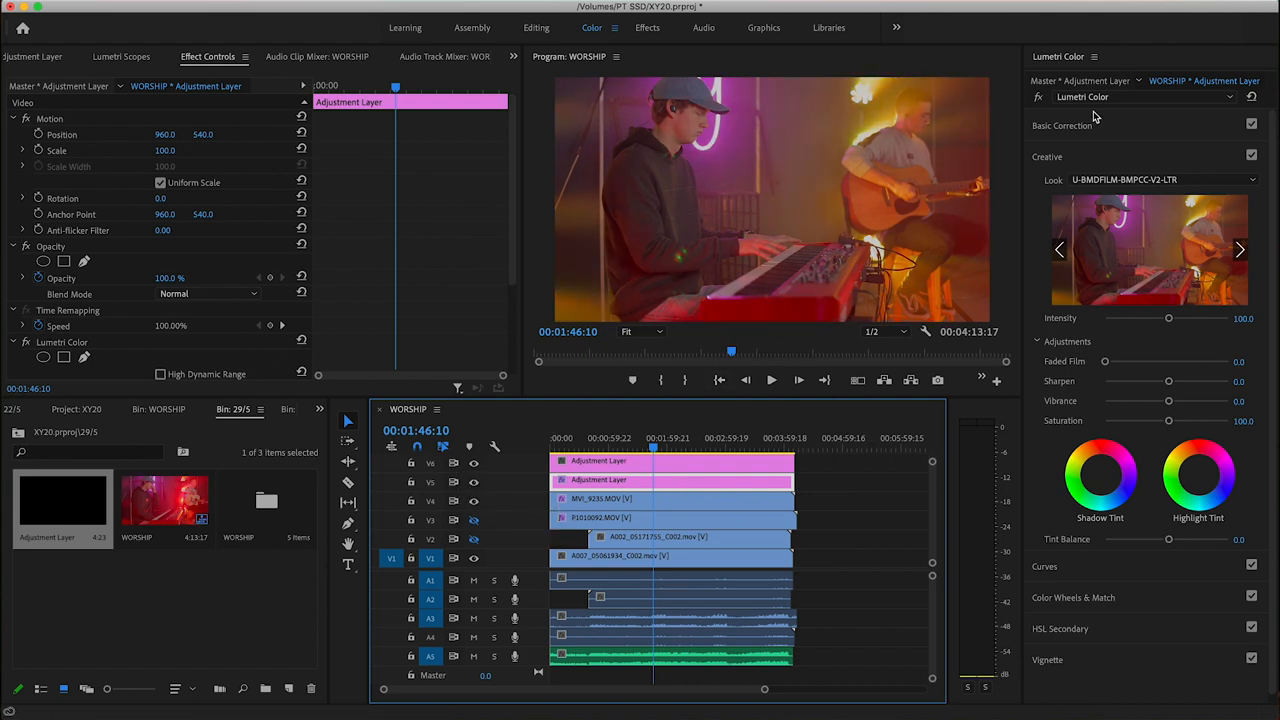
In Basic Correction, drop the adjustment layer's saturation to 90 and pull down its highlights.
left_click(1062, 124)
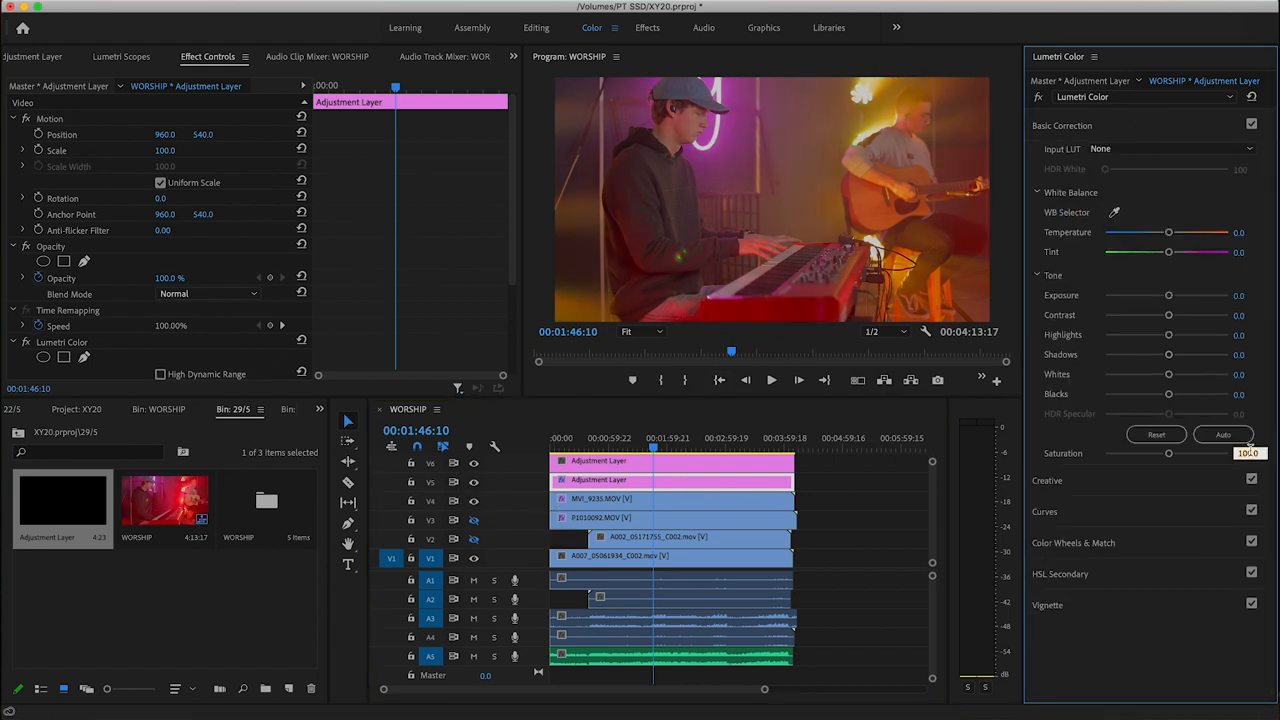
left_click_drag(1168, 334, 1136, 334)
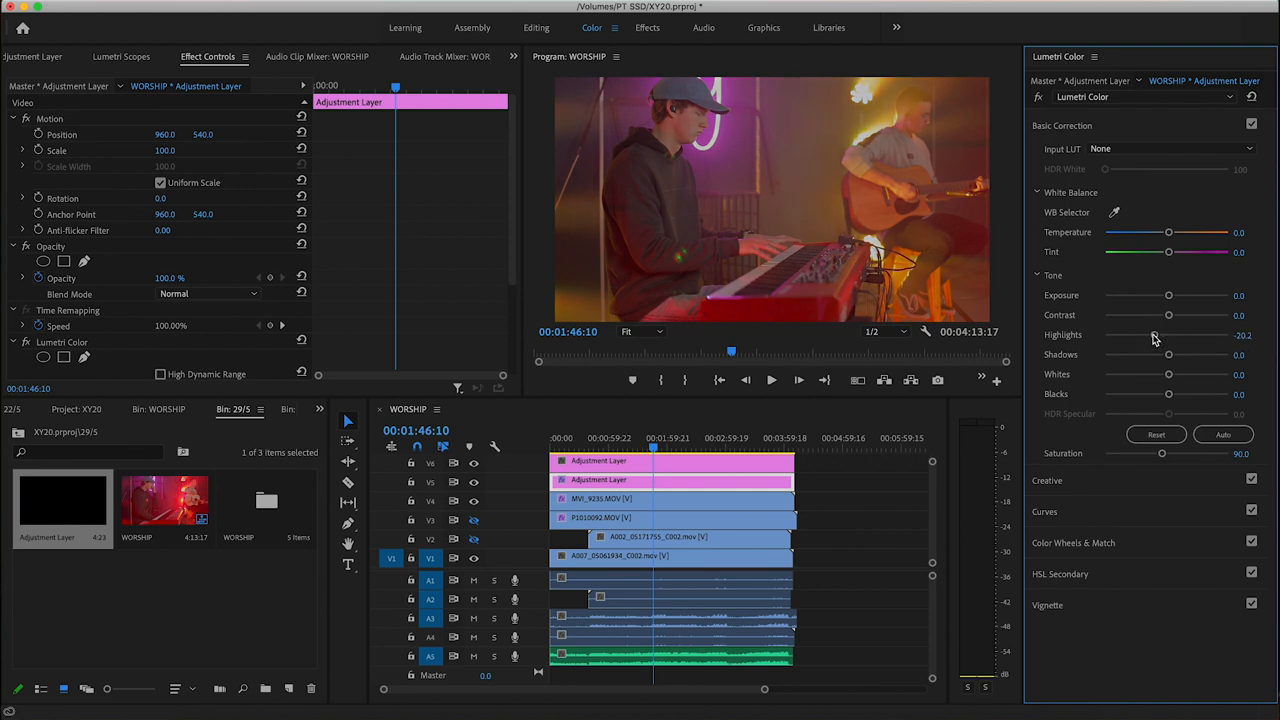
left_click_drag(1168, 314, 1176, 314)
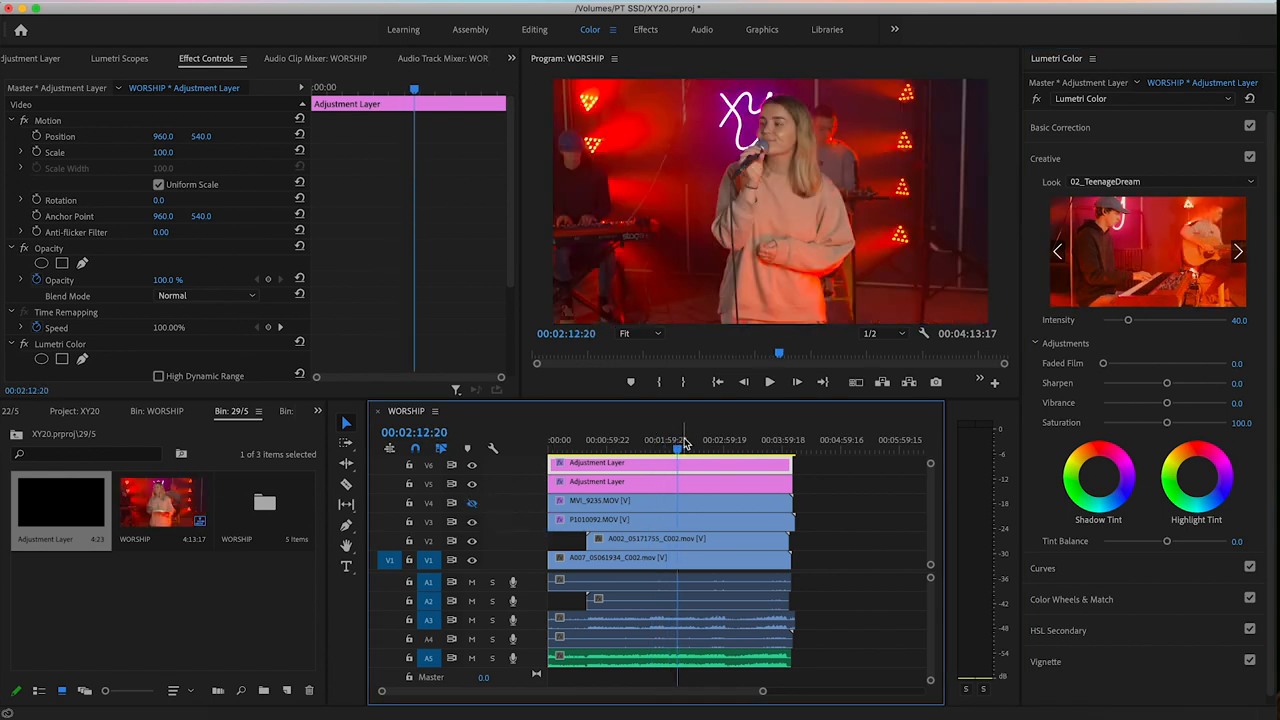
Set the 02_TeenageDream look's Intensity slider to 40 on the adjustment layer.
left_click_drag(680, 448, 700, 448)
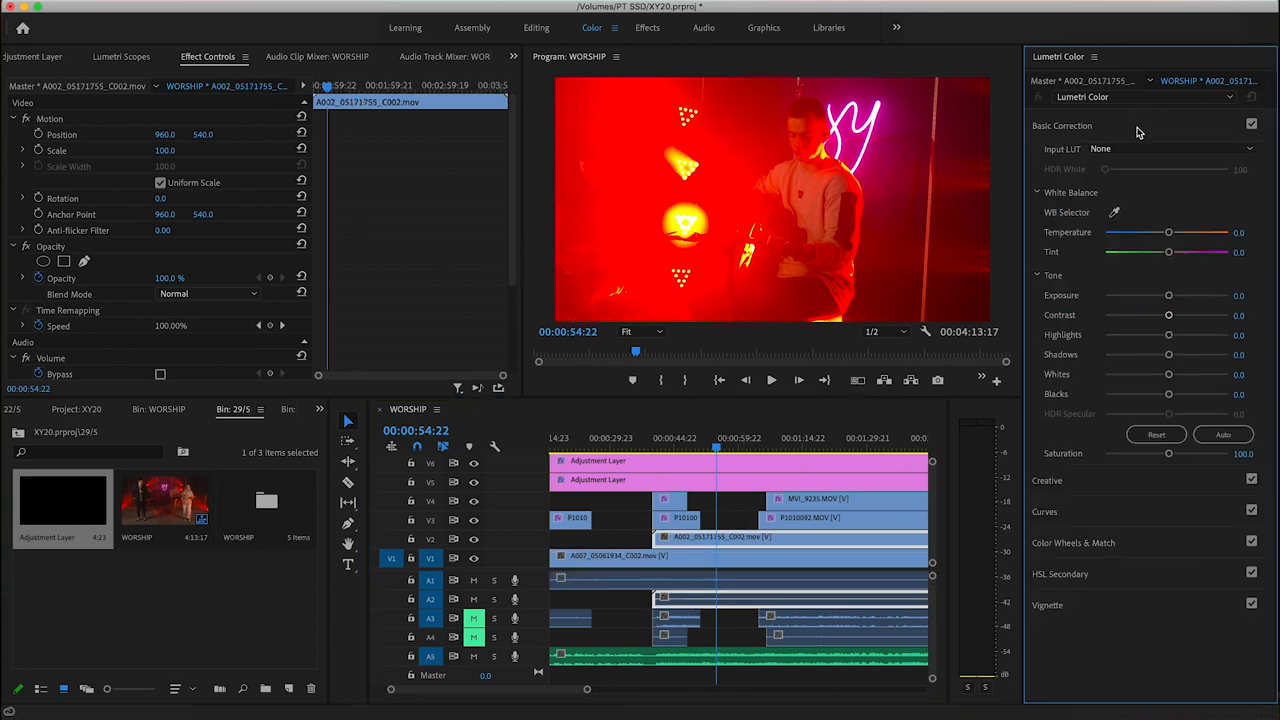
mouse_move(1168, 336)
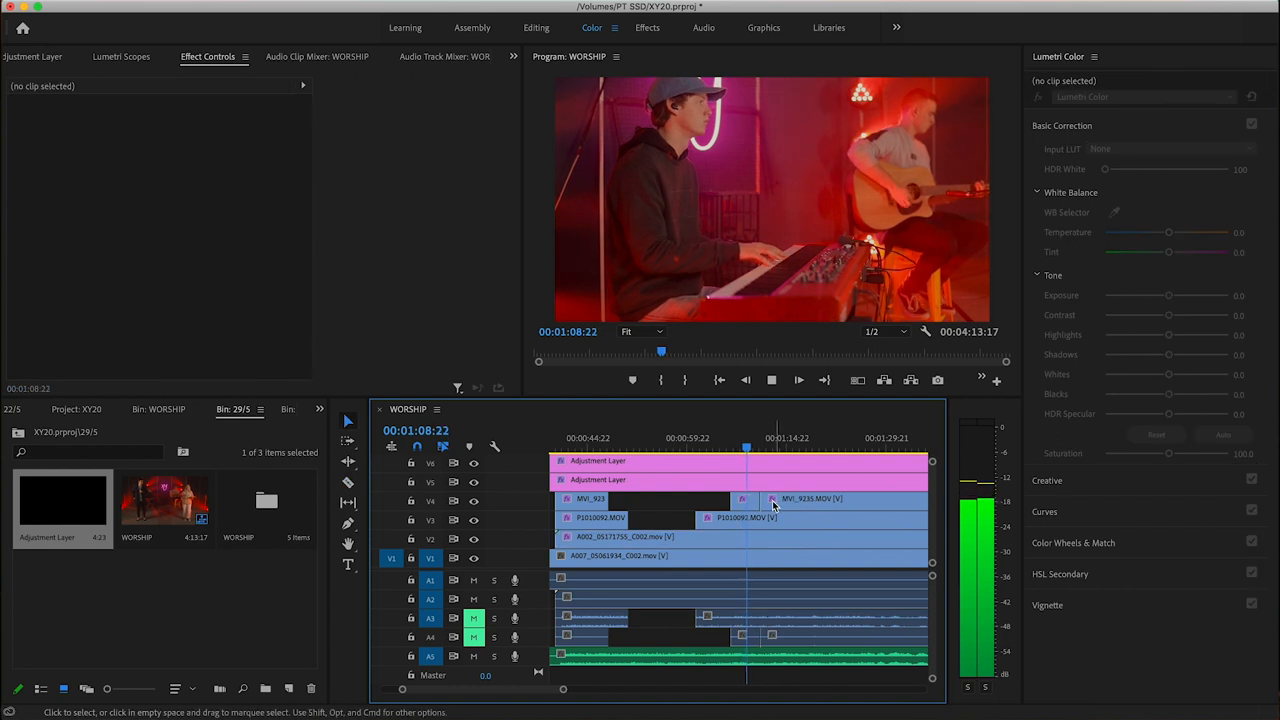
Refine the multicam cuts between close-ups, keyboard and wide shot, then move to Graphics.
left_click(836, 498)
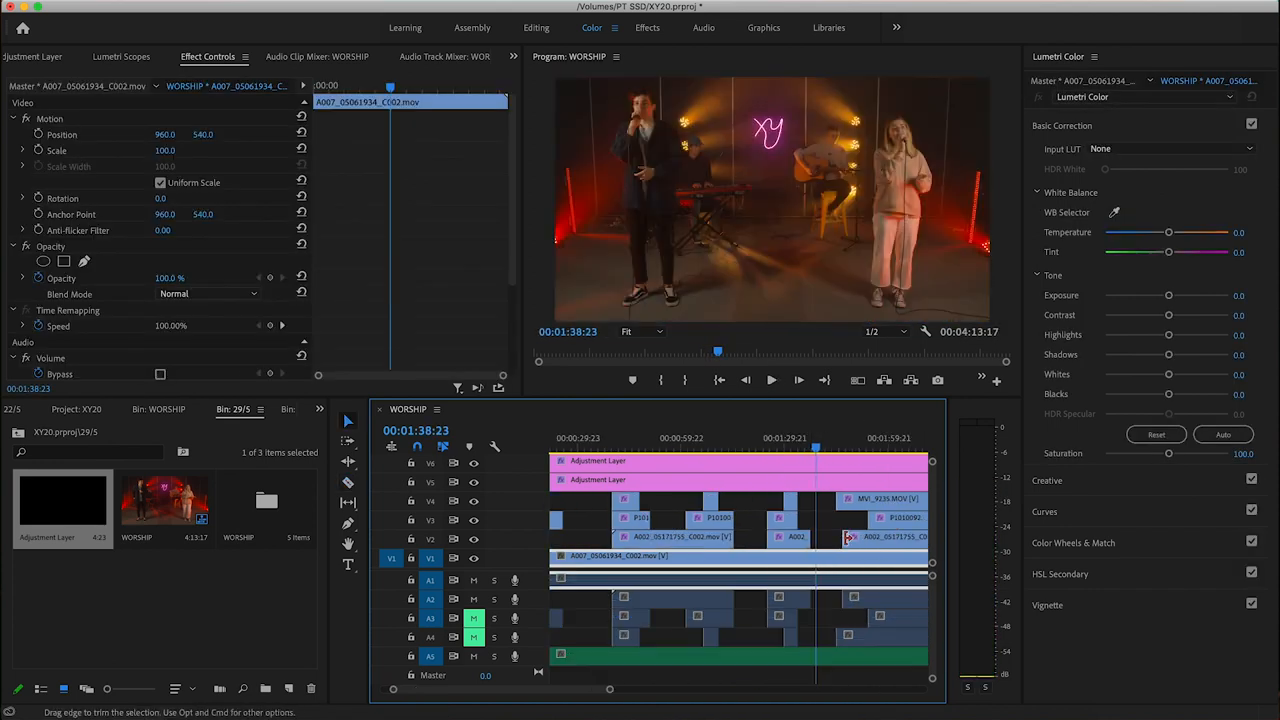
left_click(764, 28)
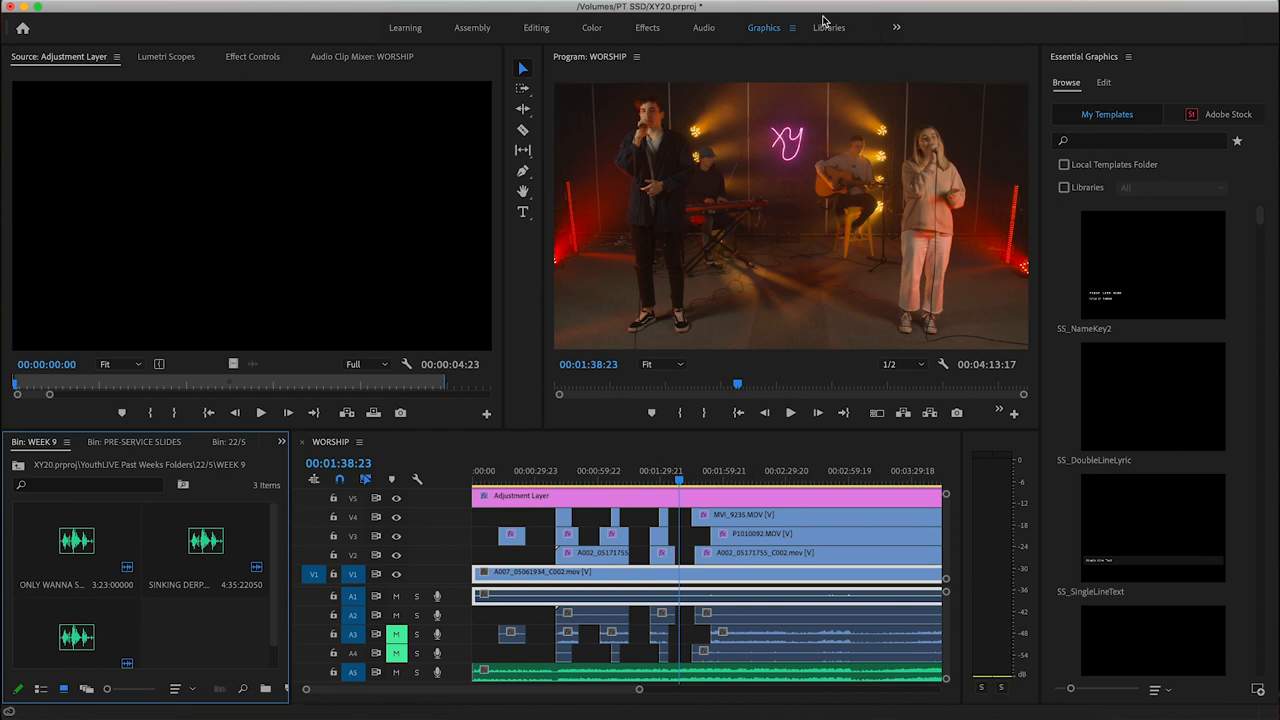
mouse_move(1220, 446)
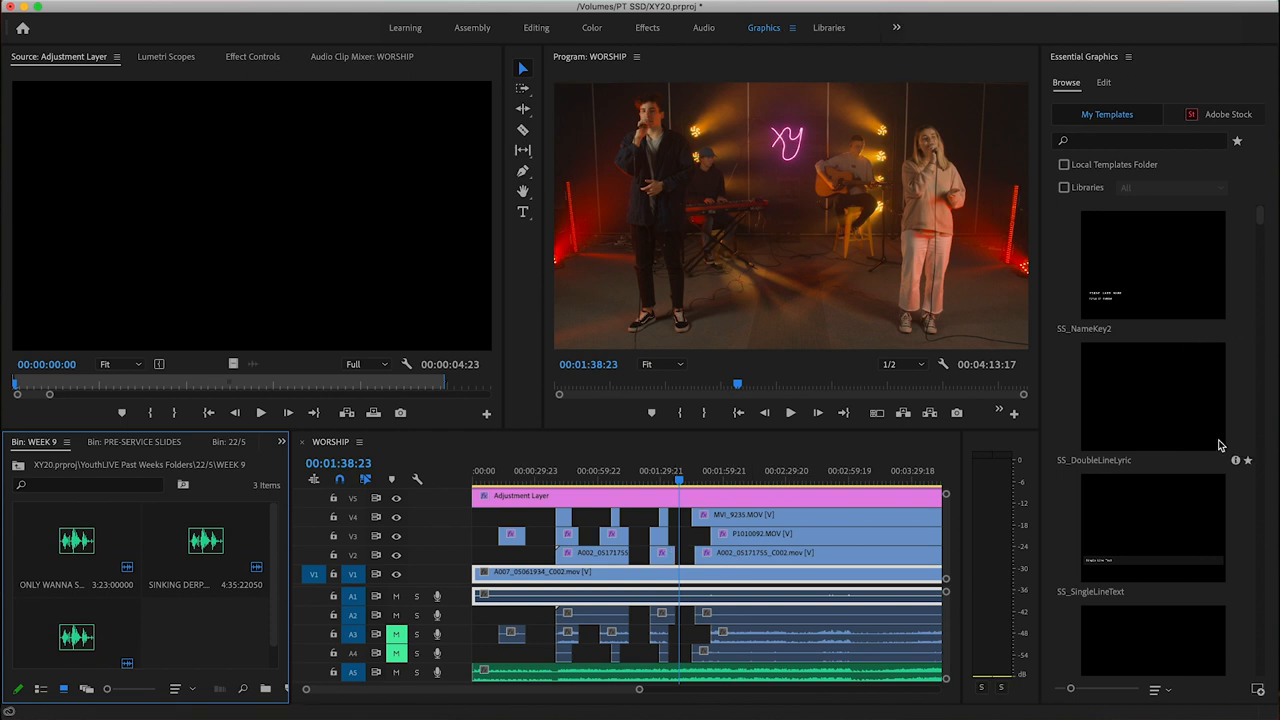
Browse My Templates in Essential Graphics down to SS_DoubleLineLyric.
scroll("down", 3)
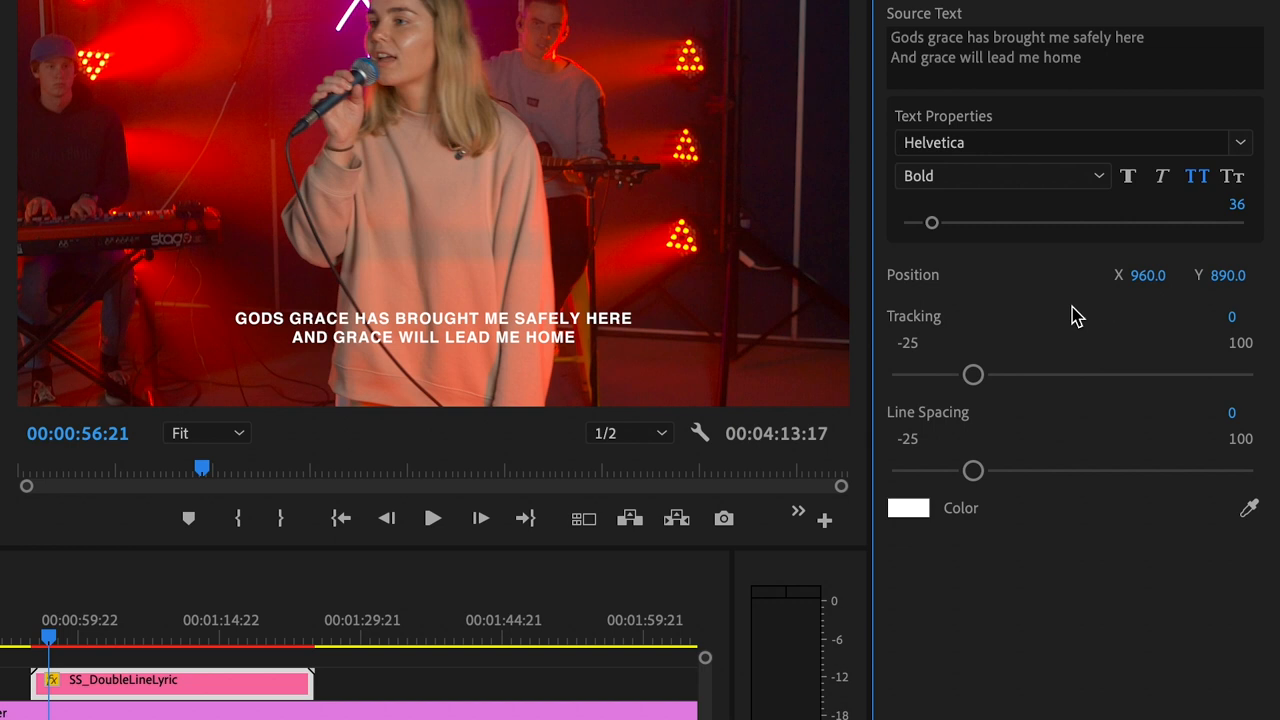
Try tightening the lyric tracking, reset it, then raise the font size to 46.
left_click_drag(972, 374, 964, 380)
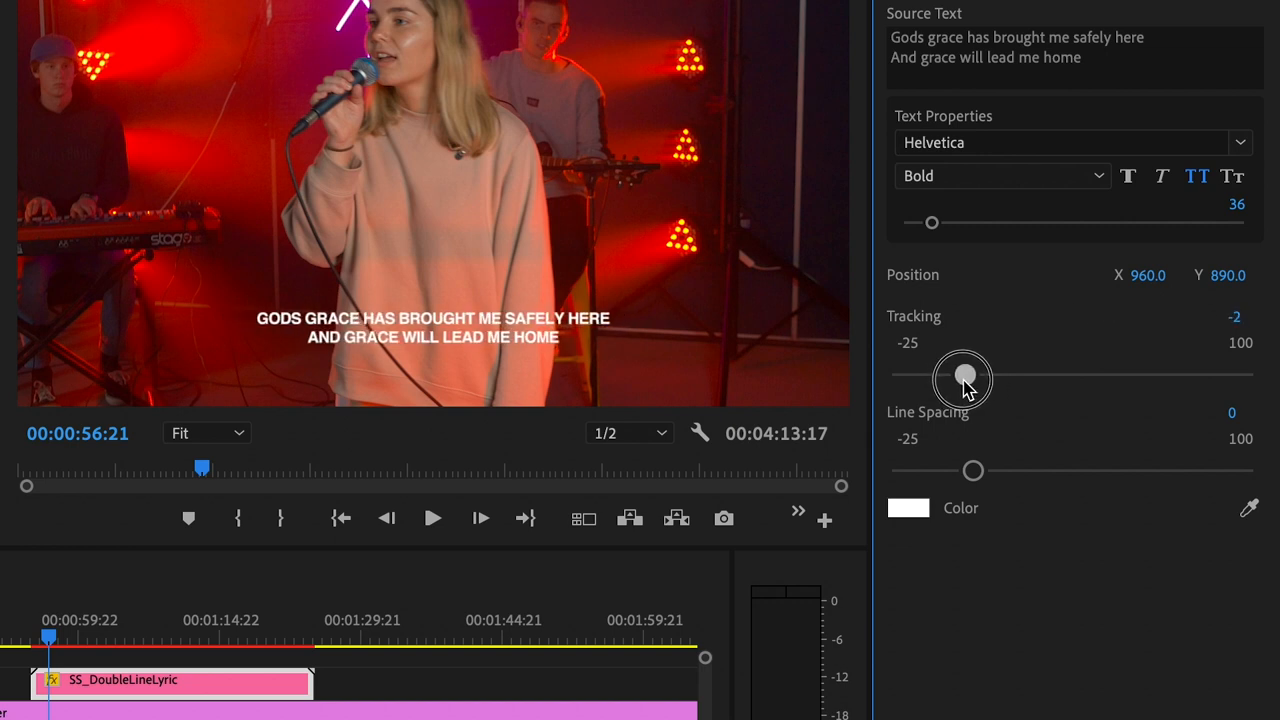
left_click_drag(962, 378, 970, 374)
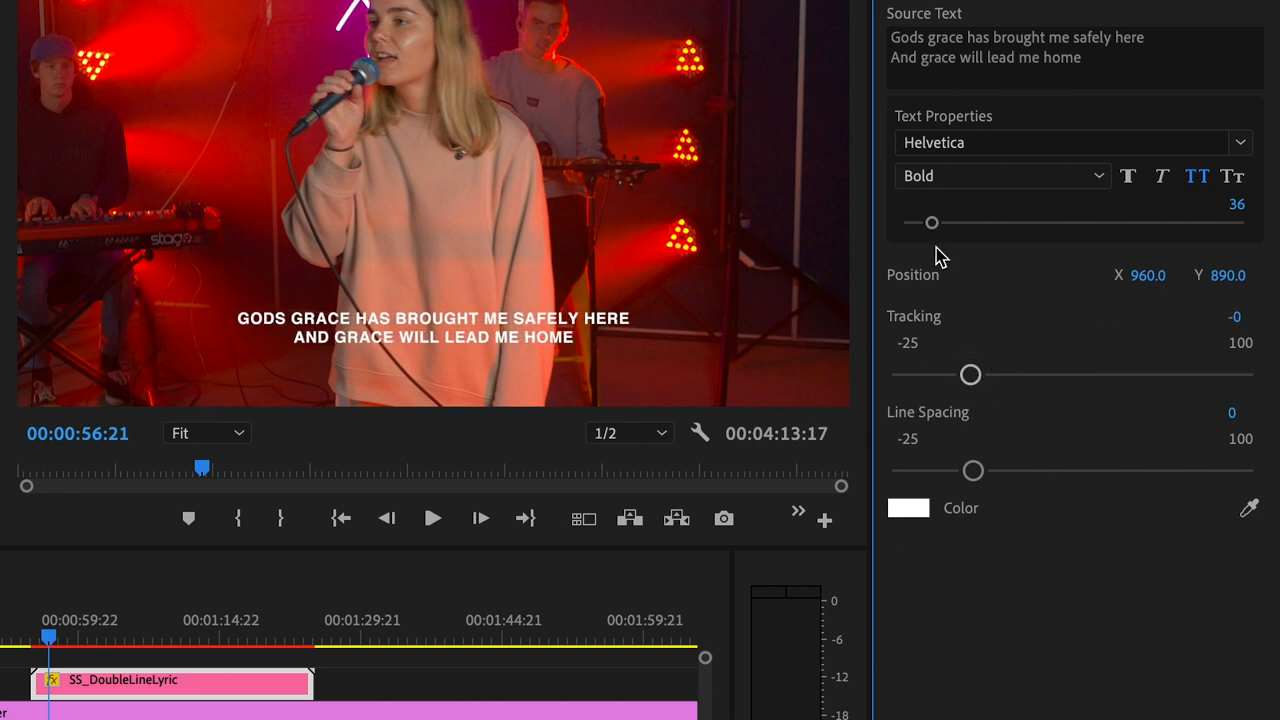
left_click_drag(932, 222, 940, 222)
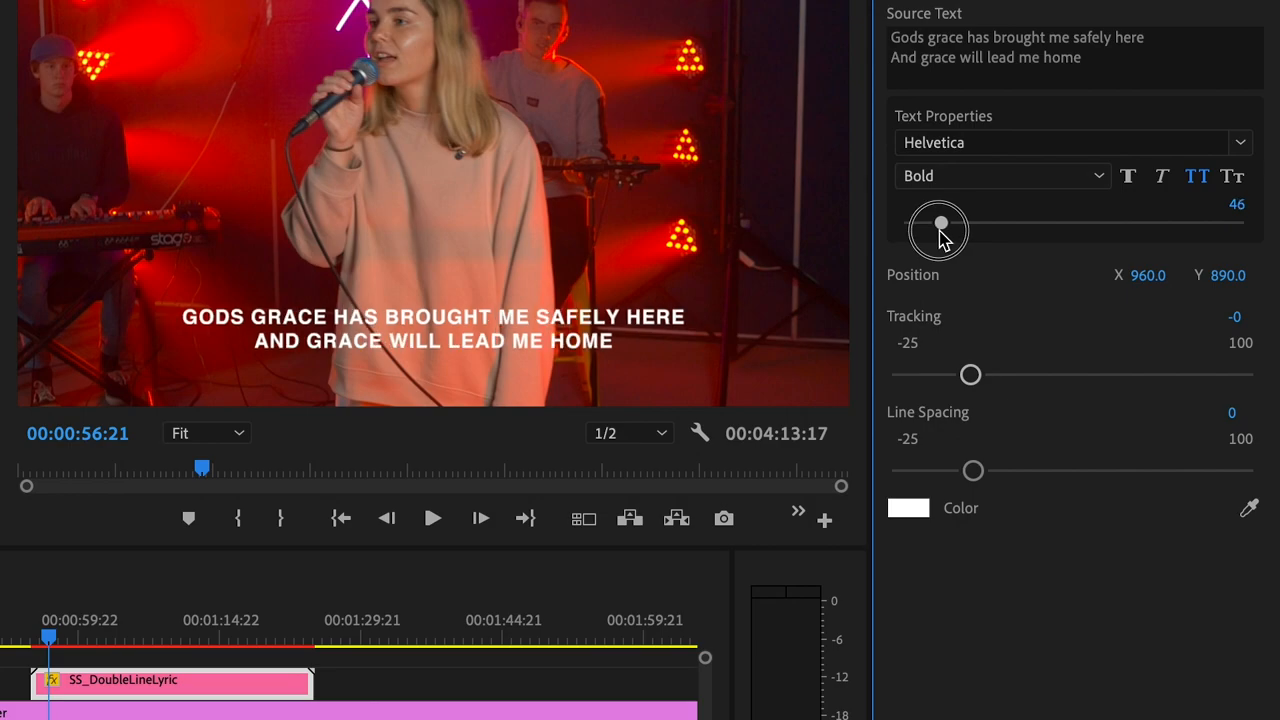